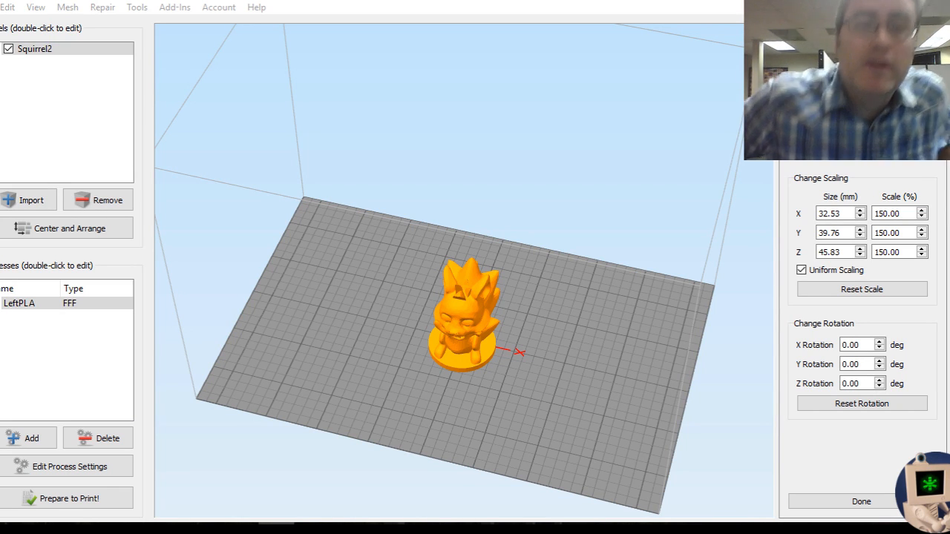
{"action": "mouse_move", "coordinate": [591, 232]}
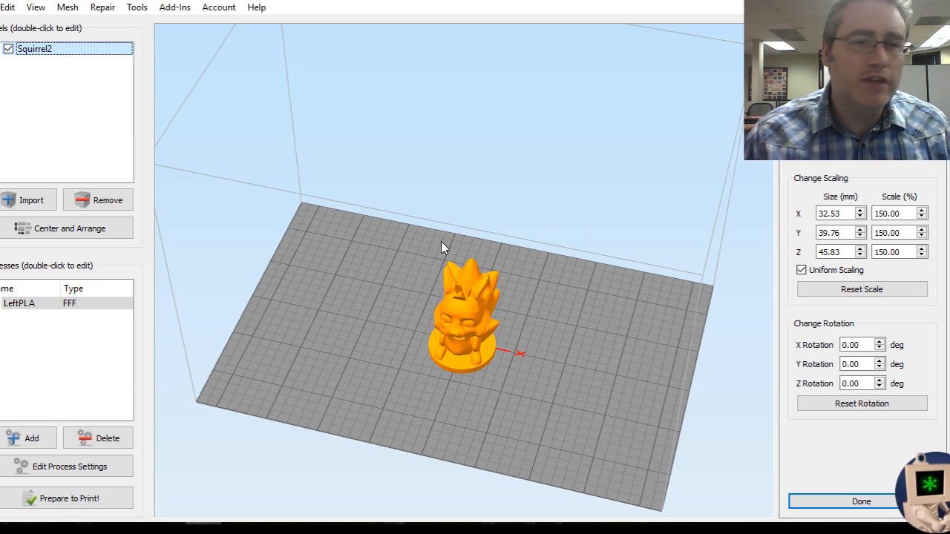
- Inspect the squirrel from several angles and review the LeftPLA shell and speed settings unchanged
{"action": "left_click_drag", "start_coordinate": [442, 247], "coordinate": [497, 306]}
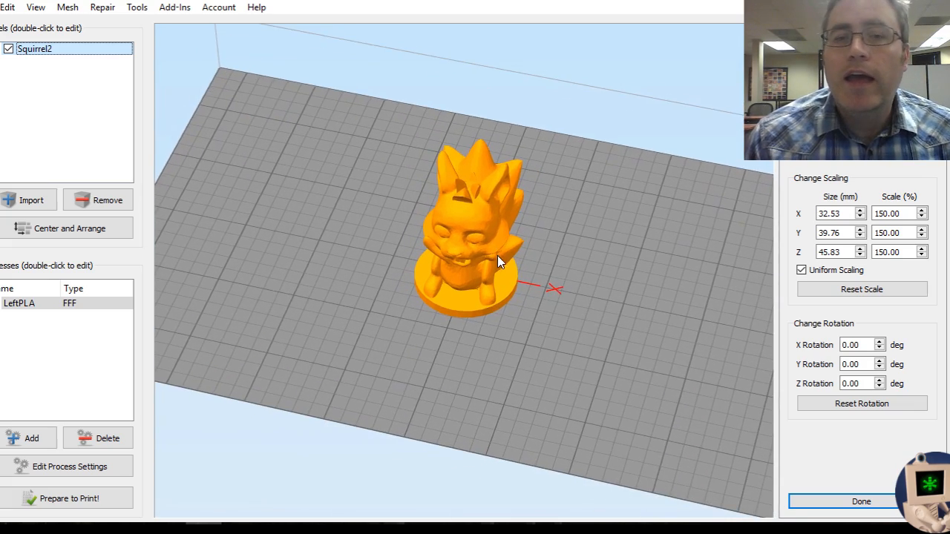
{"action": "left_click_drag", "start_coordinate": [497, 259], "coordinate": [275, 267]}
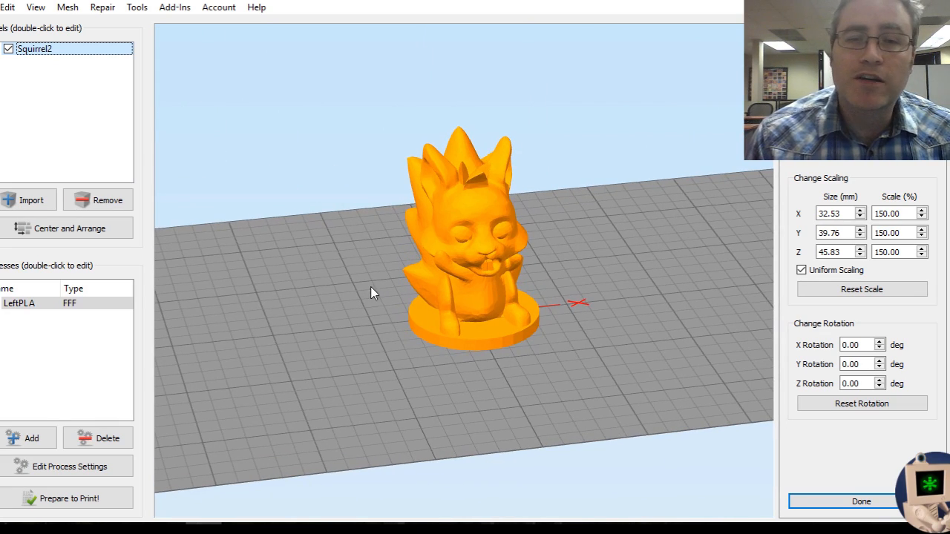
{"action": "left_click_drag", "start_coordinate": [371, 293], "coordinate": [496, 288]}
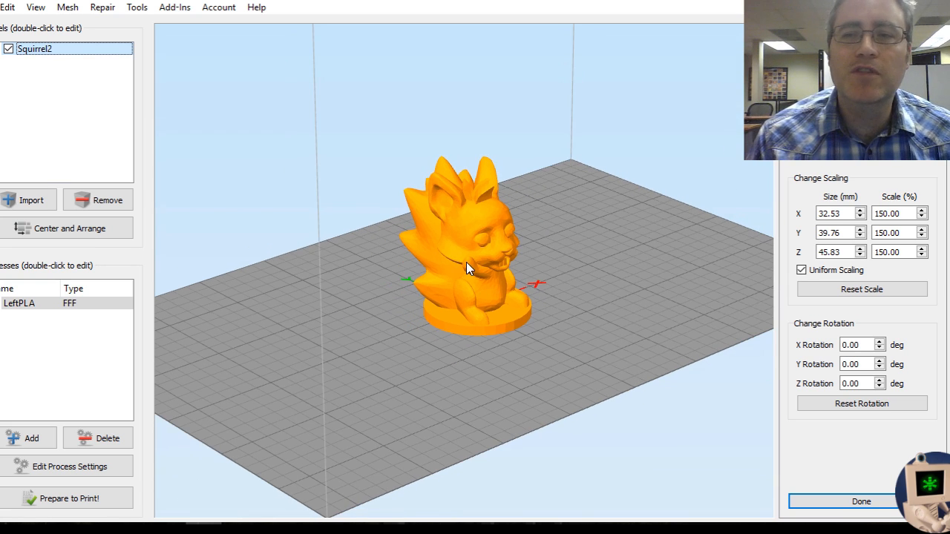
{"action": "left_click_drag", "start_coordinate": [468, 267], "coordinate": [467, 312]}
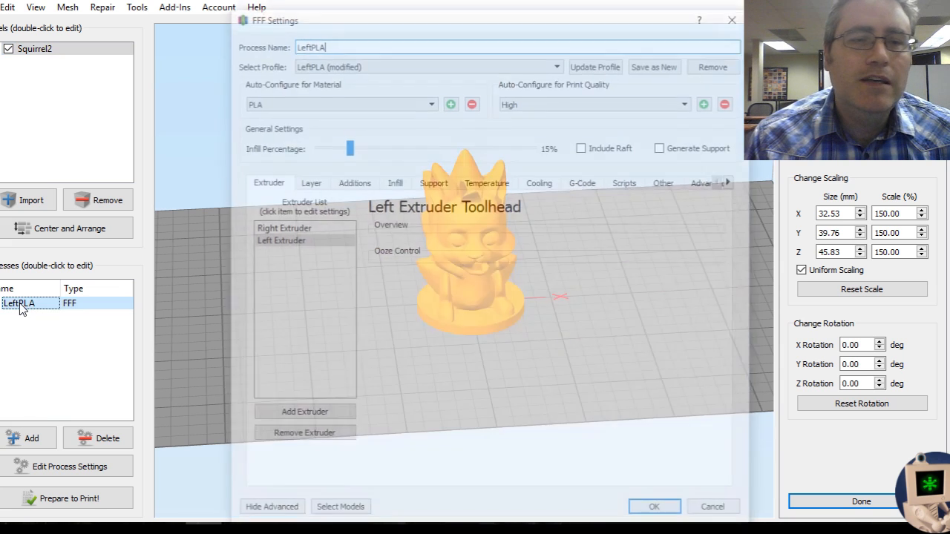
{"action": "left_click", "coordinate": [280, 241]}
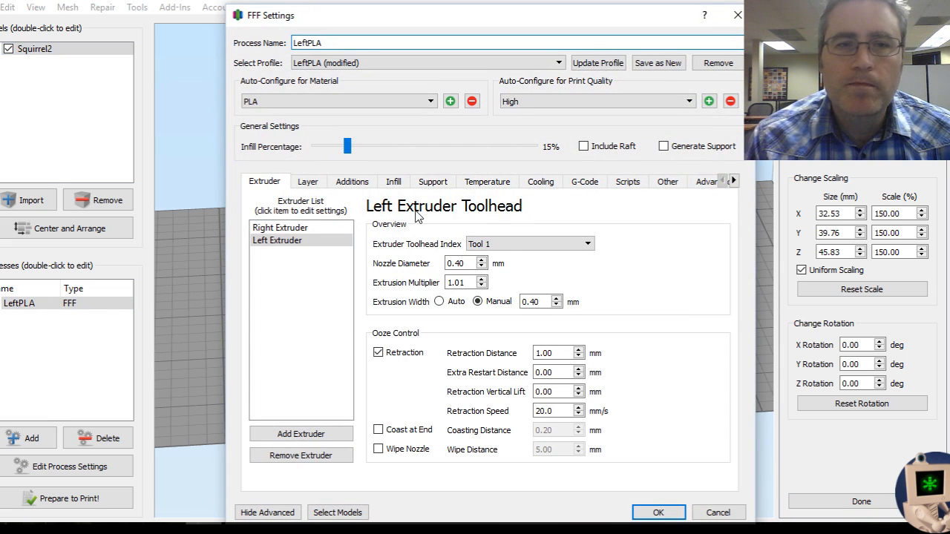
{"action": "mouse_move", "coordinate": [553, 152]}
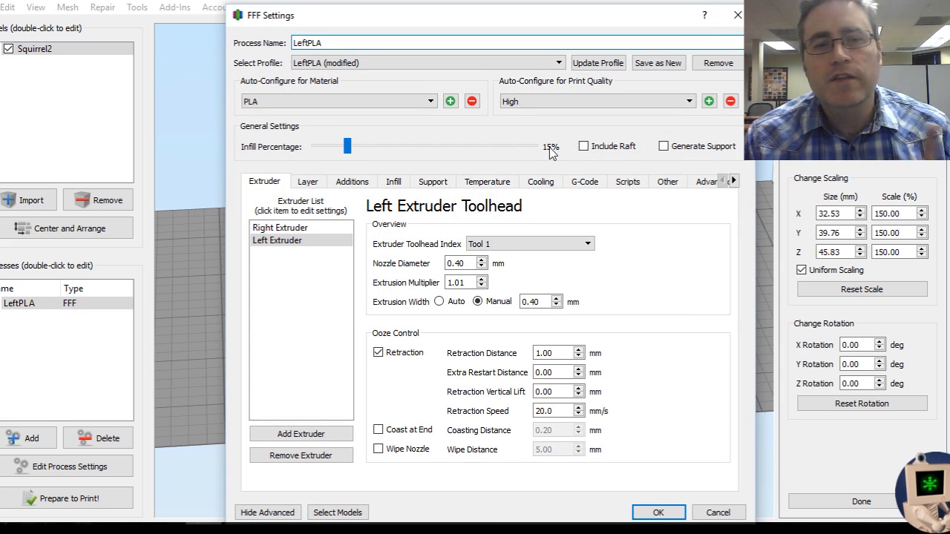
{"action": "left_click", "coordinate": [308, 181]}
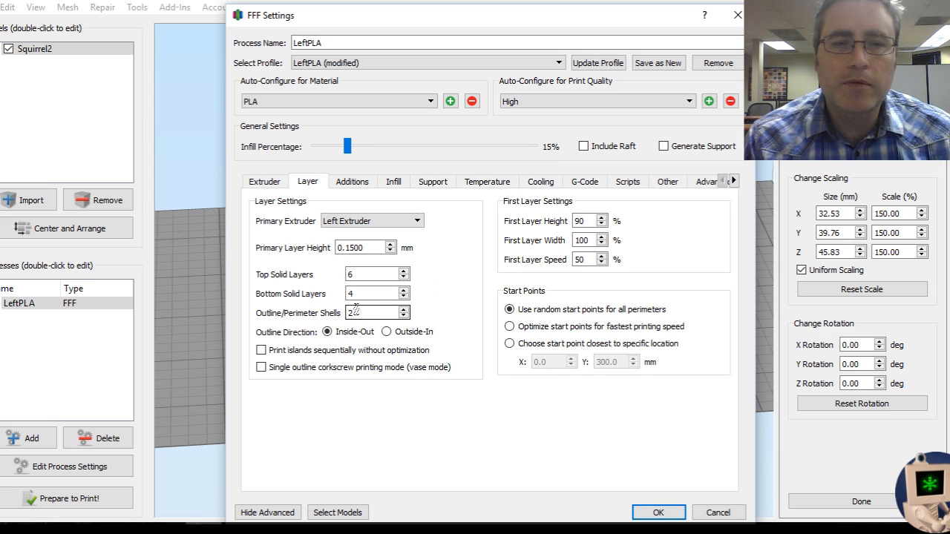
{"action": "left_click", "coordinate": [363, 246]}
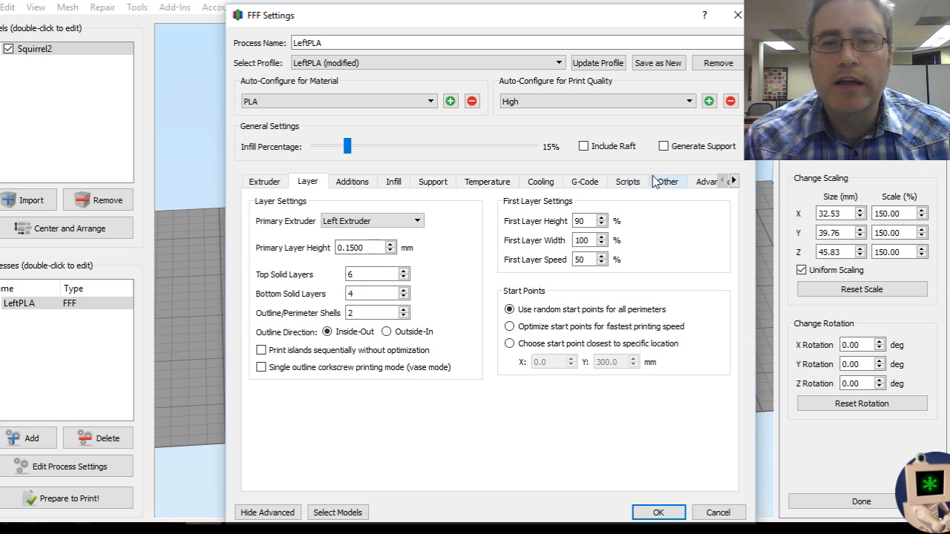
{"action": "left_click", "coordinate": [667, 181]}
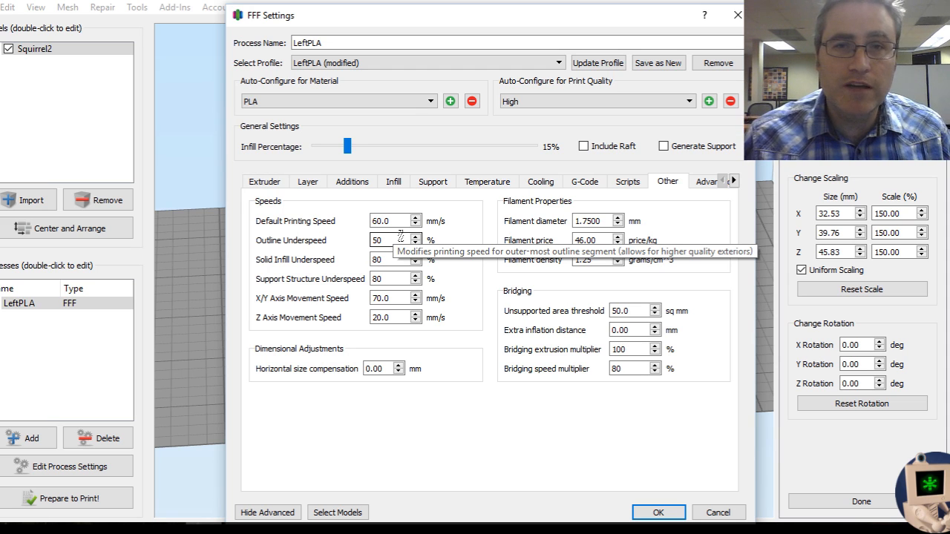
{"action": "mouse_move", "coordinate": [739, 481]}
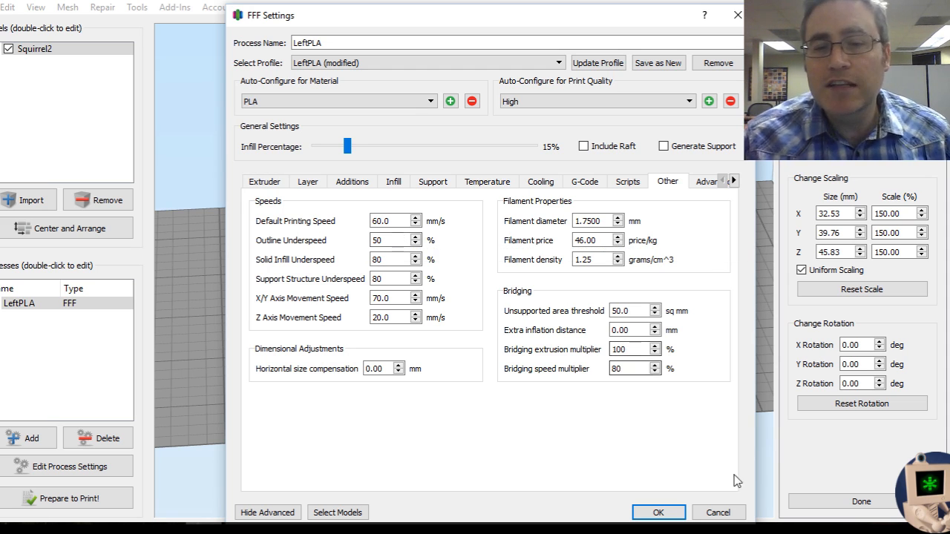
{"action": "left_click", "coordinate": [658, 512]}
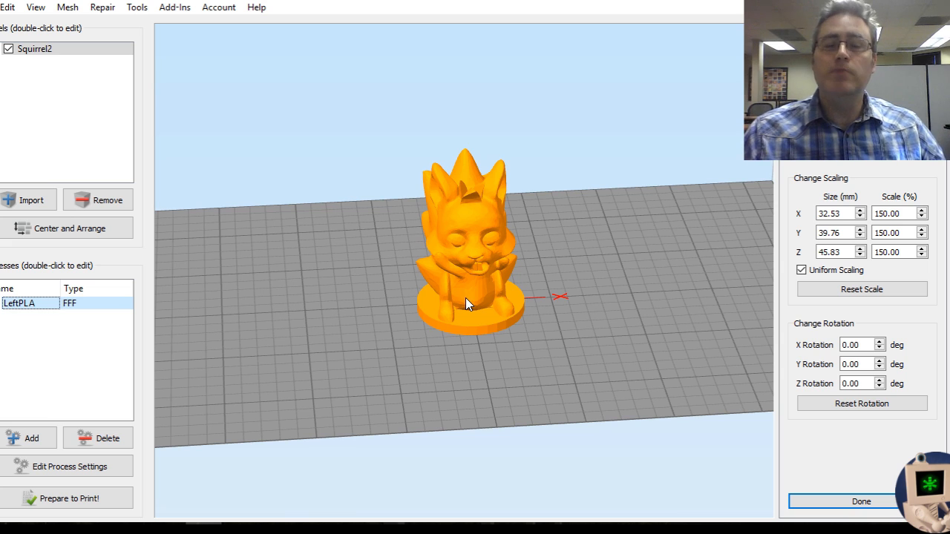
{"action": "mouse_move", "coordinate": [232, 451]}
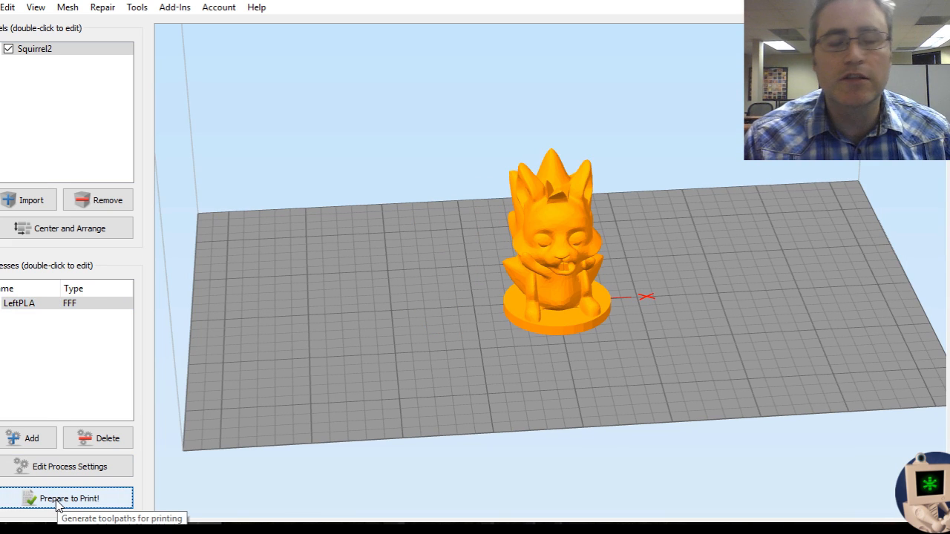
- Slice at 150% (51 min), then rescale the squirrel to 200% and re-slice for 2 h 2 min
{"action": "left_click", "coordinate": [66, 499]}
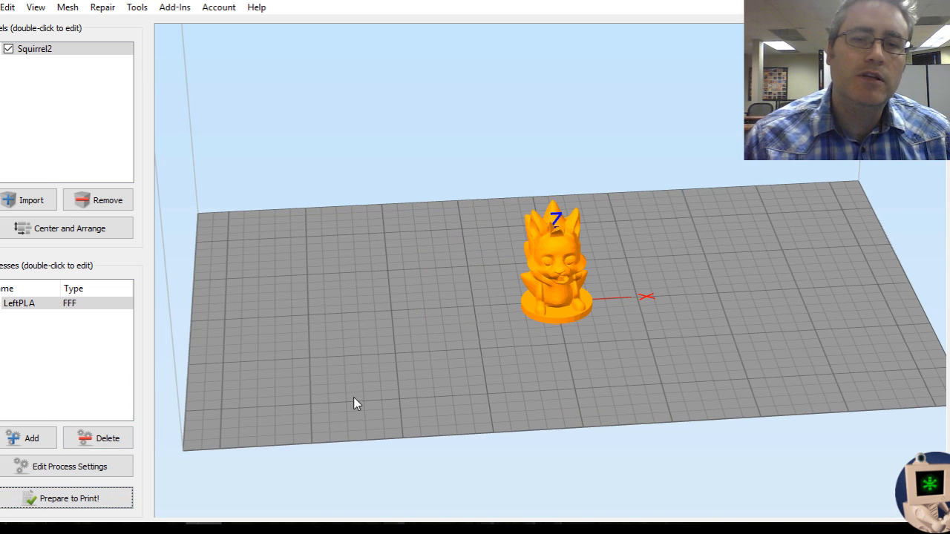
{"action": "left_click", "coordinate": [67, 499]}
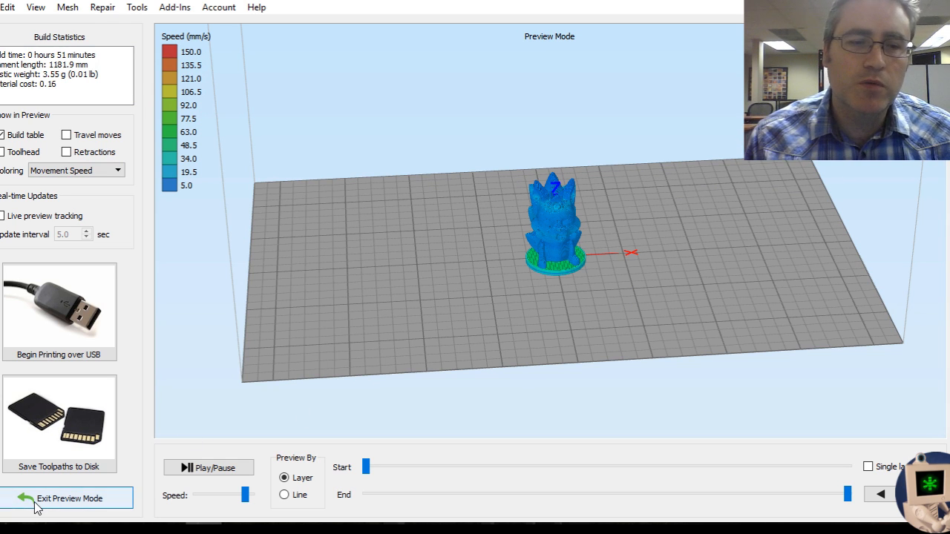
{"action": "left_click", "coordinate": [69, 499]}
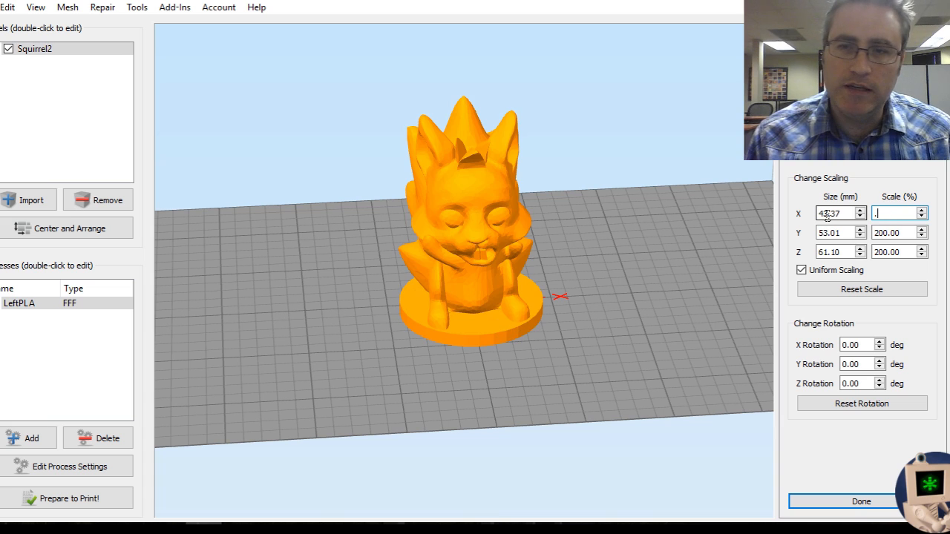
{"action": "left_click", "coordinate": [861, 502]}
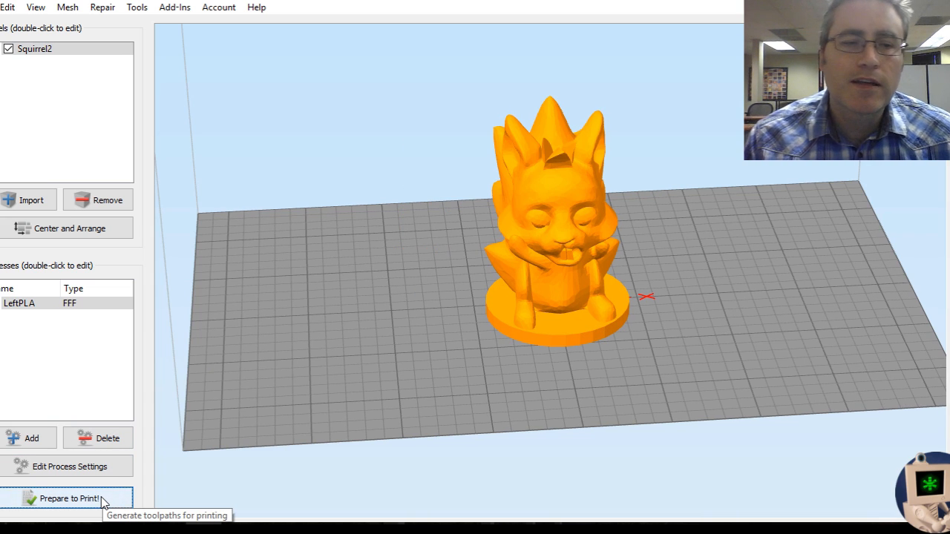
{"action": "left_click", "coordinate": [67, 499]}
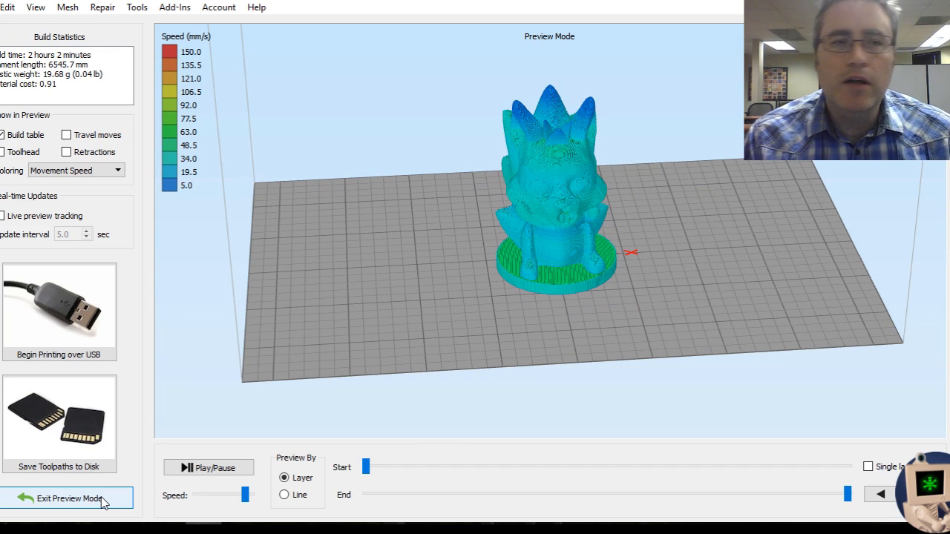
{"action": "mouse_move", "coordinate": [433, 234]}
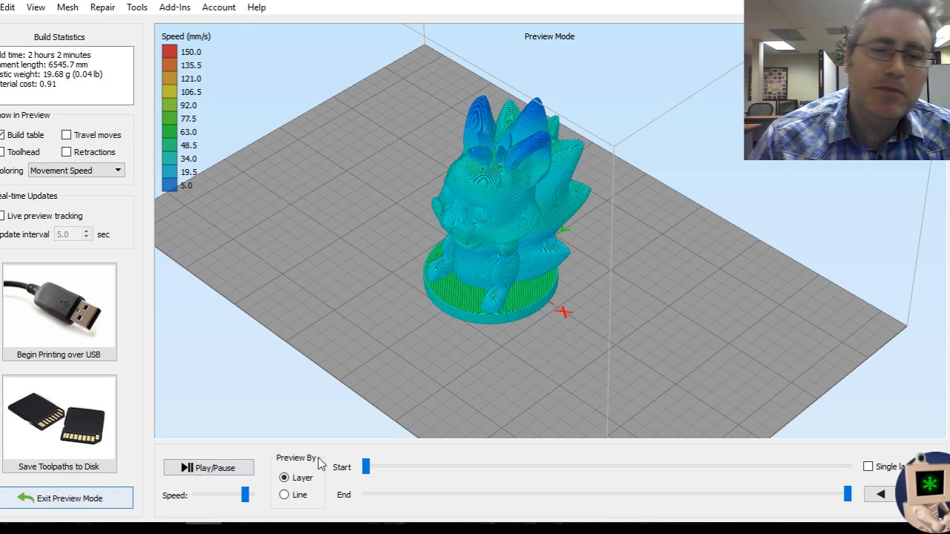
{"action": "mouse_move", "coordinate": [819, 504]}
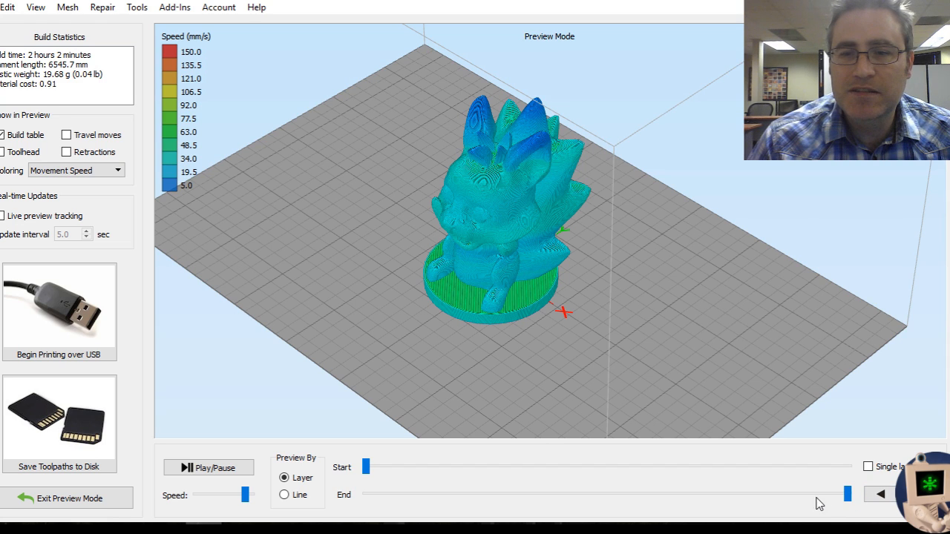
- Cut the preview to mid-height to examine the internal infill, then leave preview mode
{"action": "left_click_drag", "start_coordinate": [849, 492], "coordinate": [650, 492]}
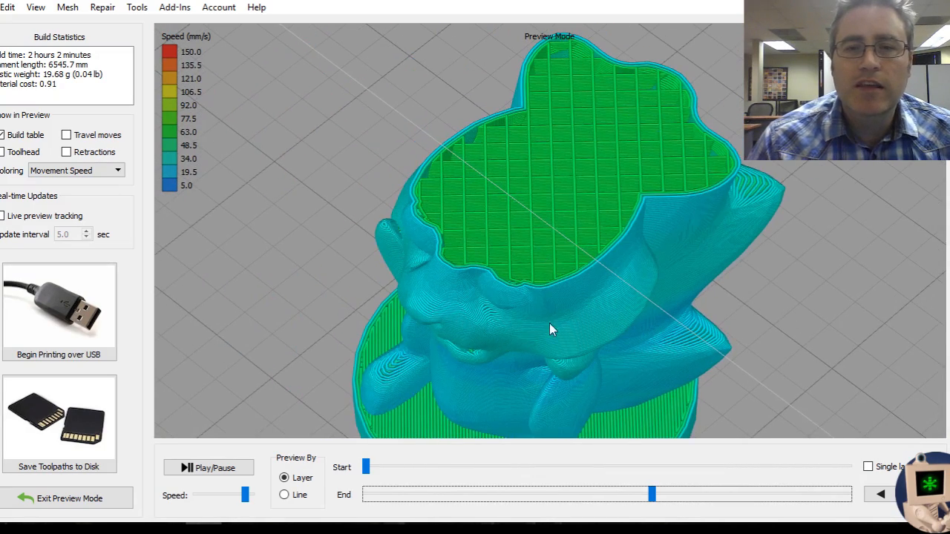
{"action": "left_click_drag", "start_coordinate": [552, 329], "coordinate": [550, 311]}
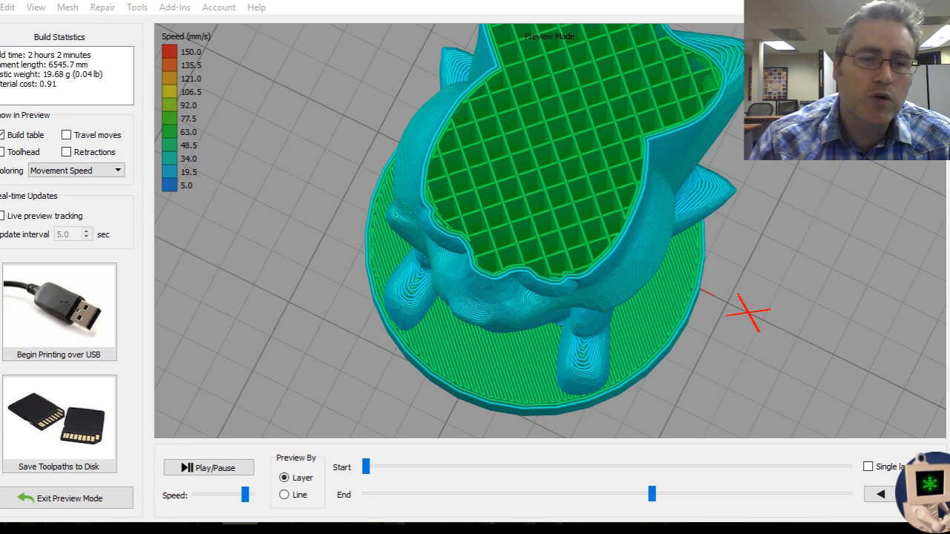
{"action": "left_click", "coordinate": [68, 499]}
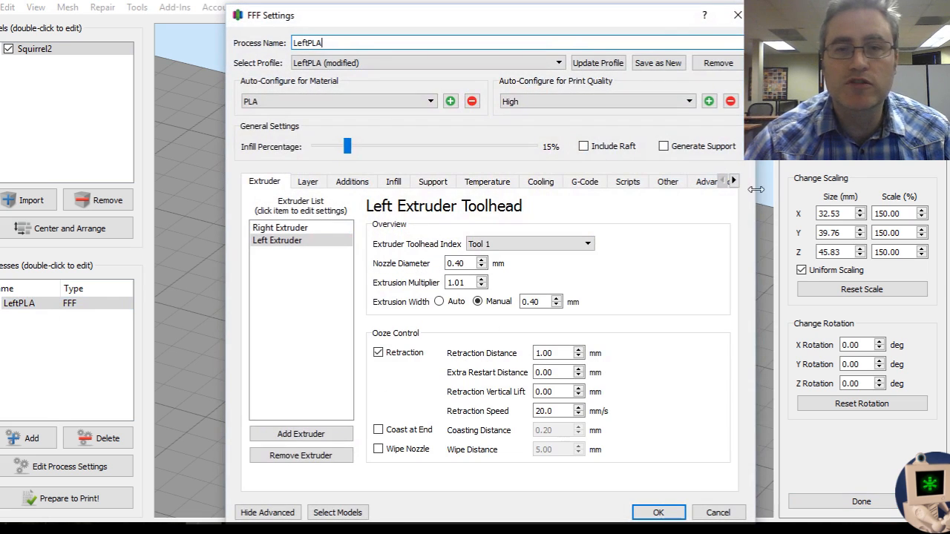
- Lower the default printing speed to 30 mm/s and re-slice, giving a 1 hour 47 minute estimate
{"action": "left_click", "coordinate": [668, 181]}
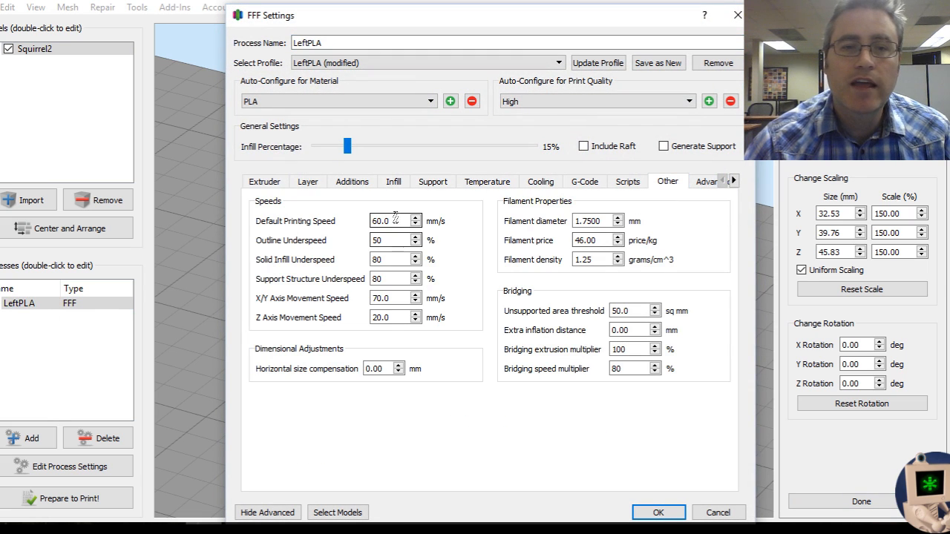
{"action": "mouse_move", "coordinate": [401, 219]}
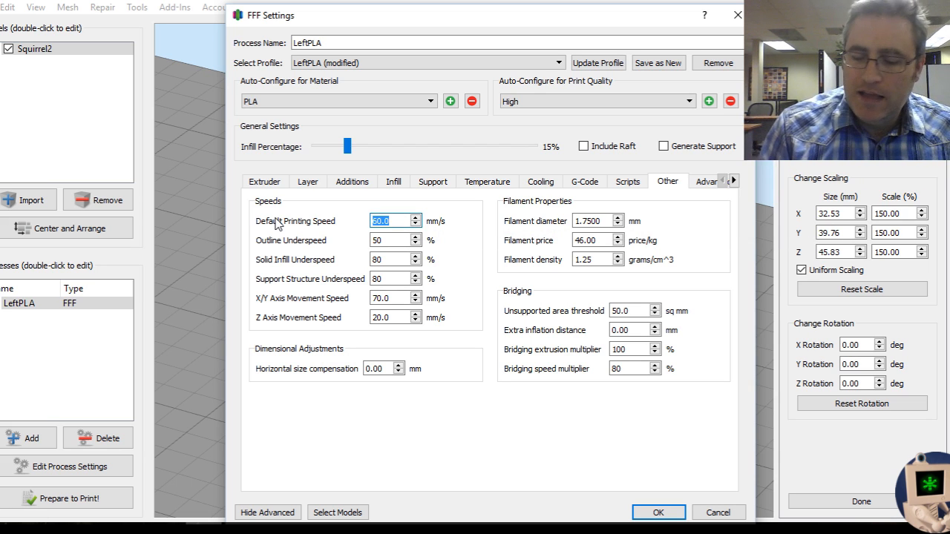
{"action": "type", "text": "30"}
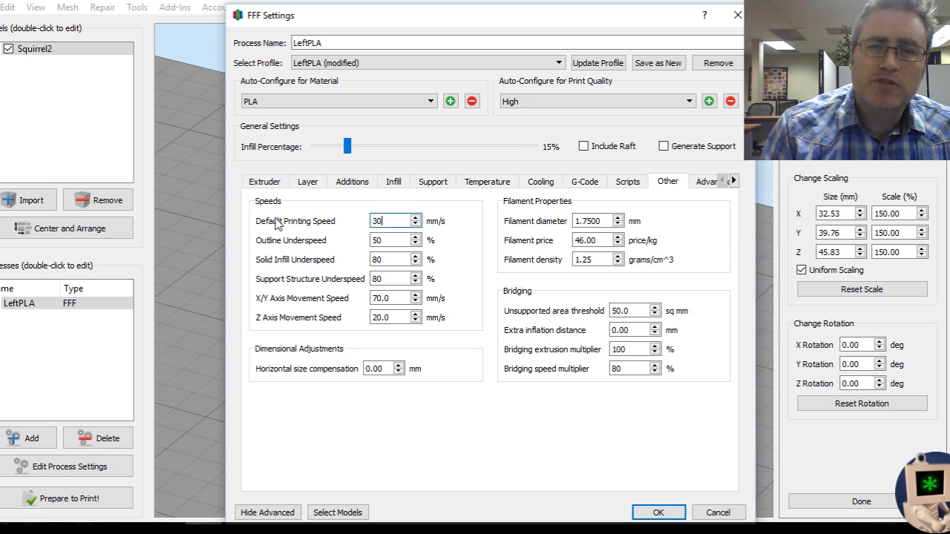
{"action": "left_click", "coordinate": [656, 512]}
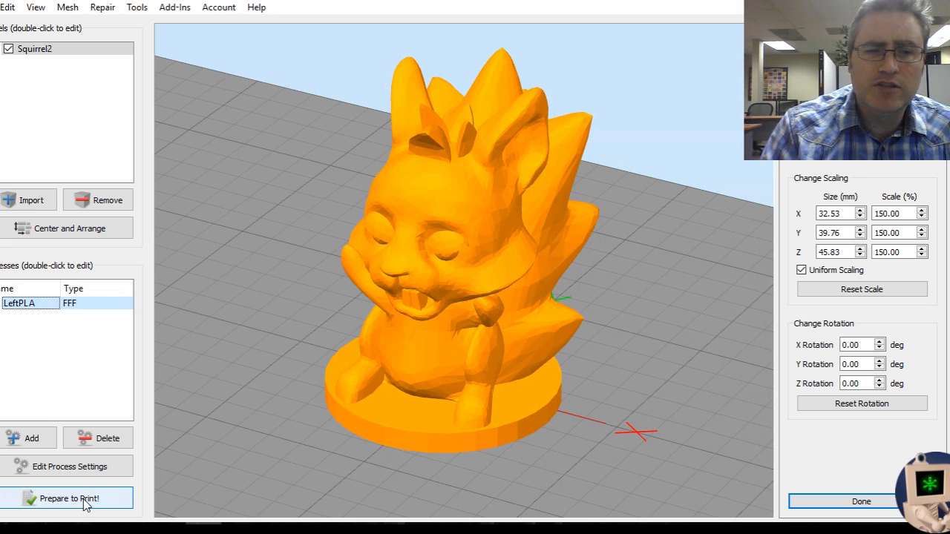
{"action": "left_click", "coordinate": [861, 502]}
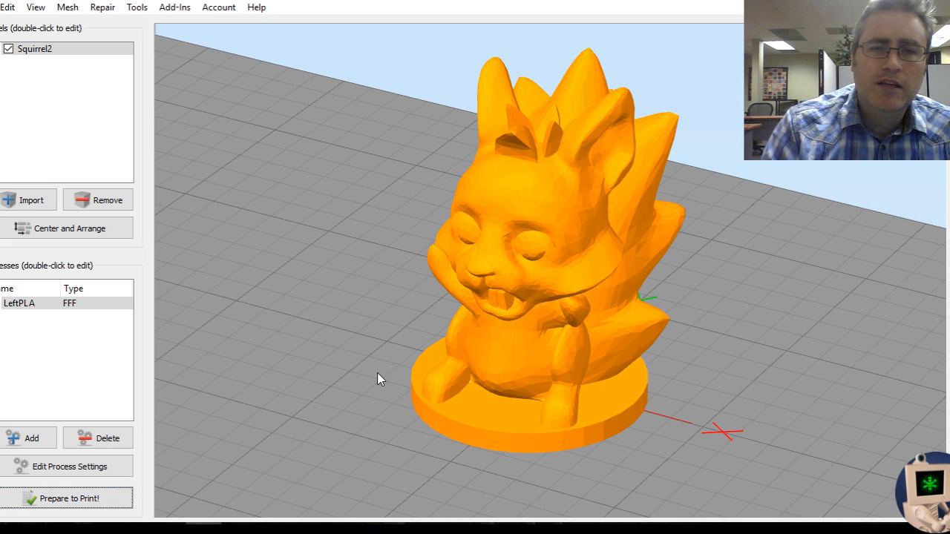
{"action": "left_click", "coordinate": [67, 498]}
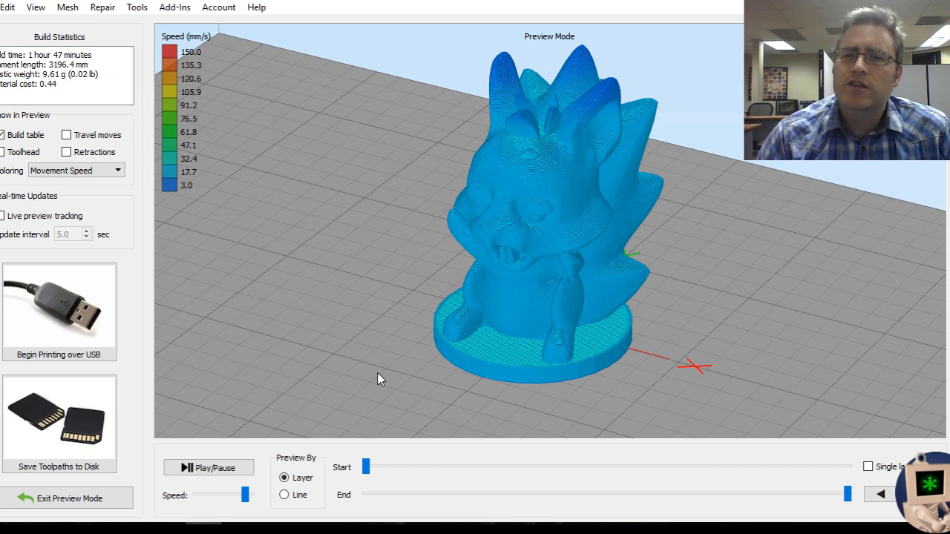
{"action": "mouse_move", "coordinate": [538, 330]}
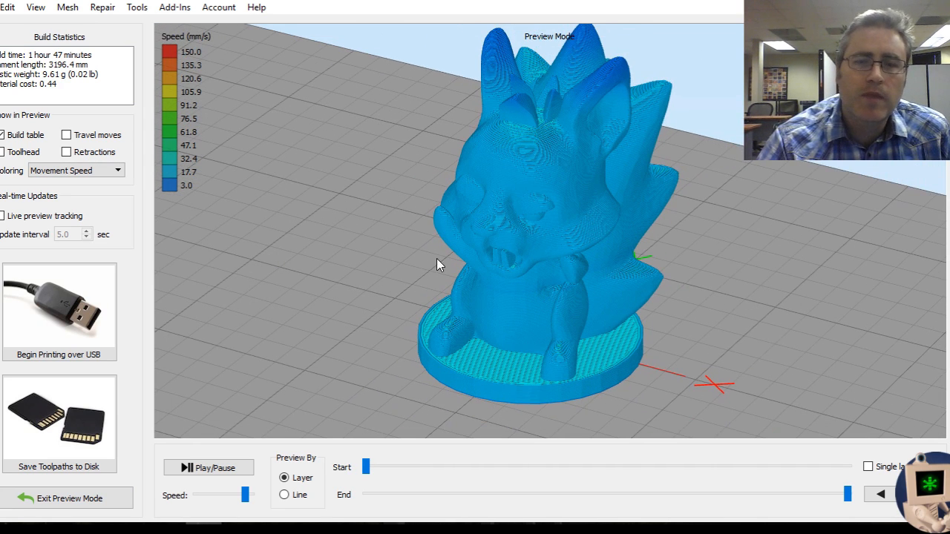
{"action": "mouse_move", "coordinate": [478, 328]}
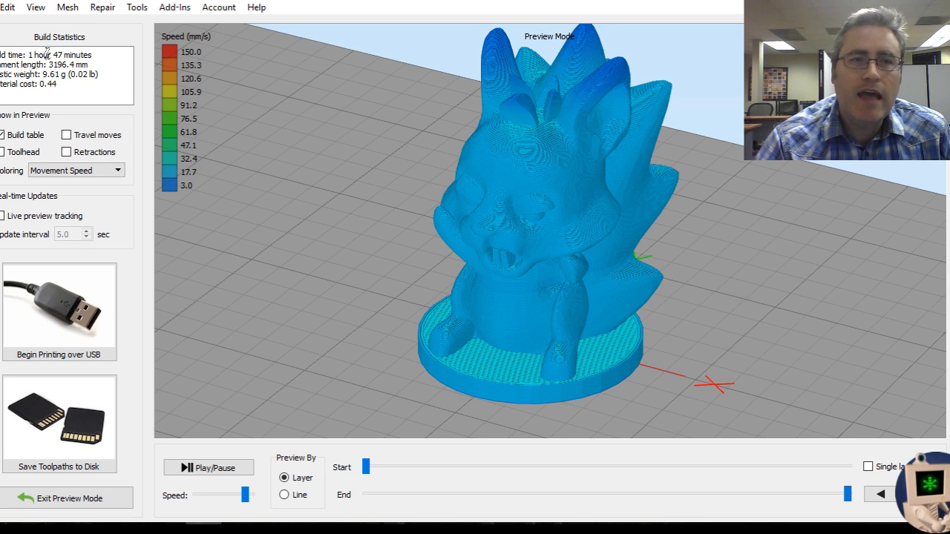
{"action": "mouse_move", "coordinate": [145, 153]}
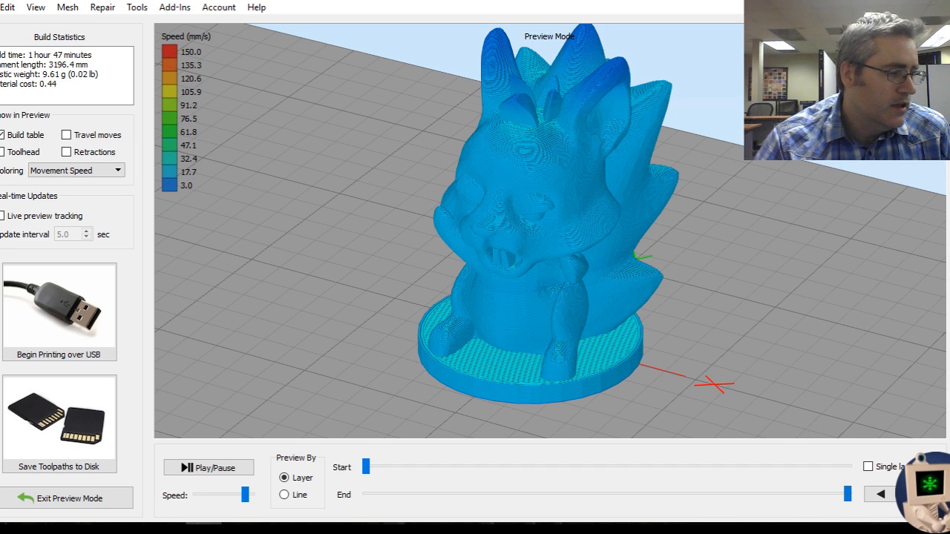
- Leave preview and reopen LeftPLA's speed settings to raise the default printing speed to 120 mm/s
{"action": "left_click", "coordinate": [68, 498]}
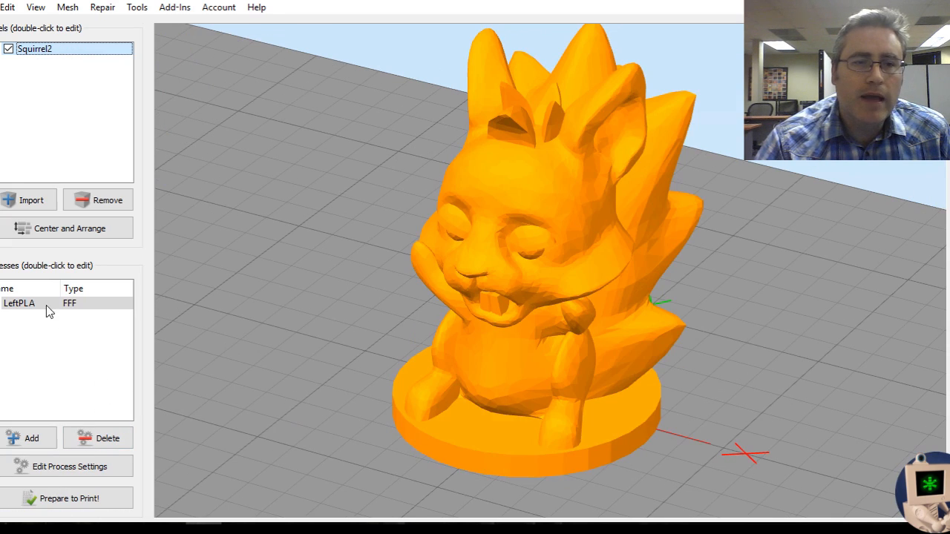
{"action": "double_click", "coordinate": [17, 302]}
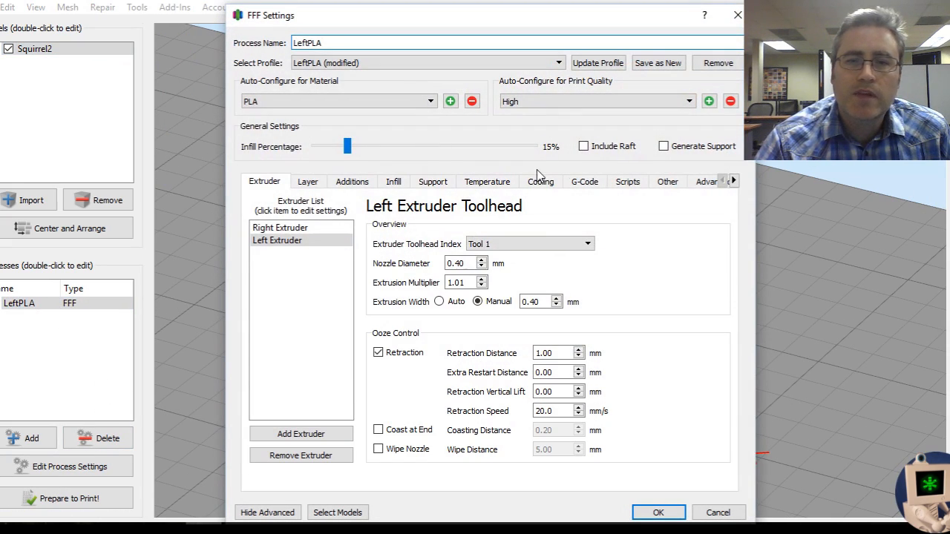
{"action": "left_click", "coordinate": [667, 181]}
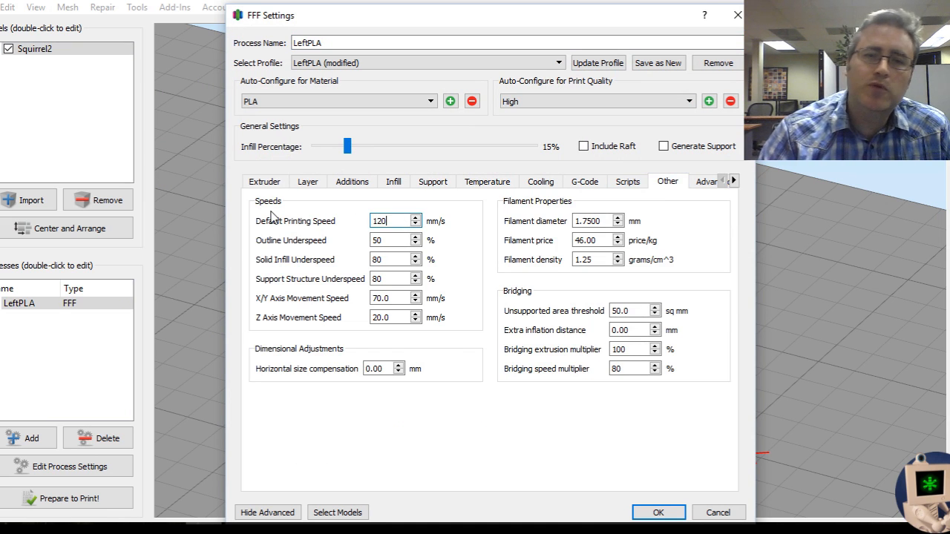
{"action": "left_click", "coordinate": [658, 512]}
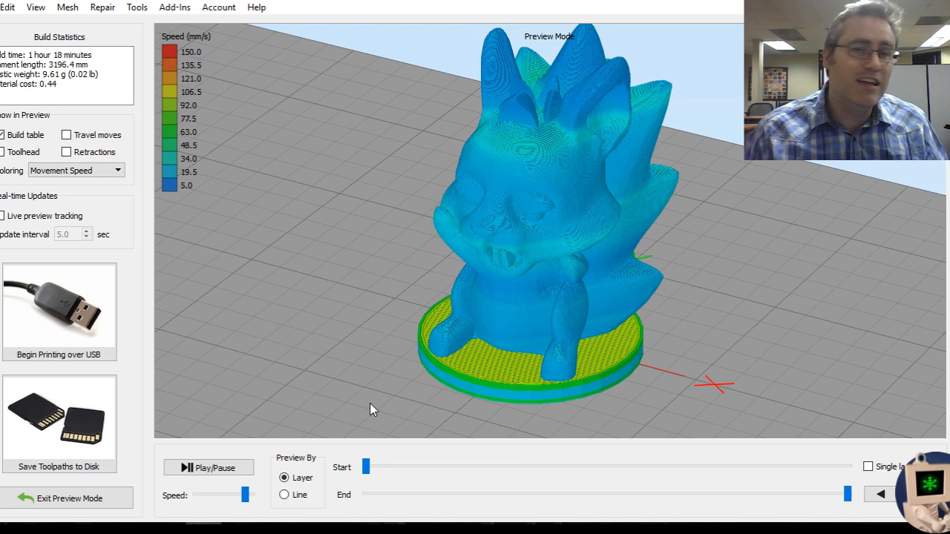
{"action": "mouse_move", "coordinate": [160, 392]}
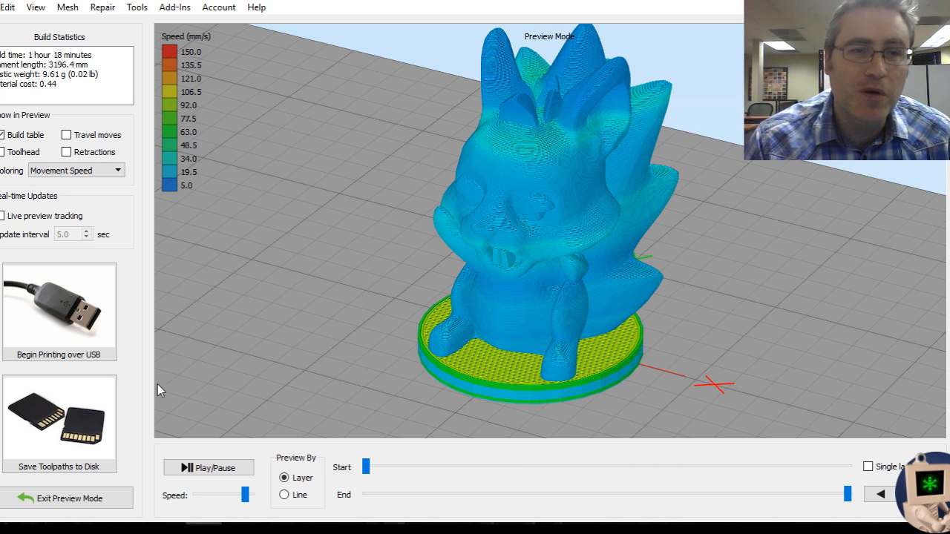
{"action": "mouse_move", "coordinate": [172, 308]}
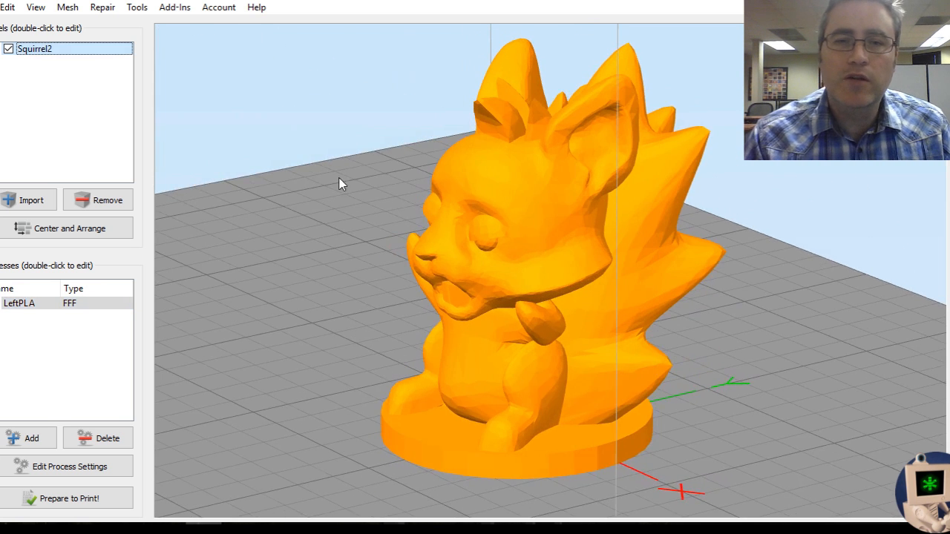
- Orbit the squirrel to view it side-on after leaving the preview
{"action": "left_click_drag", "start_coordinate": [338, 184], "coordinate": [397, 255]}
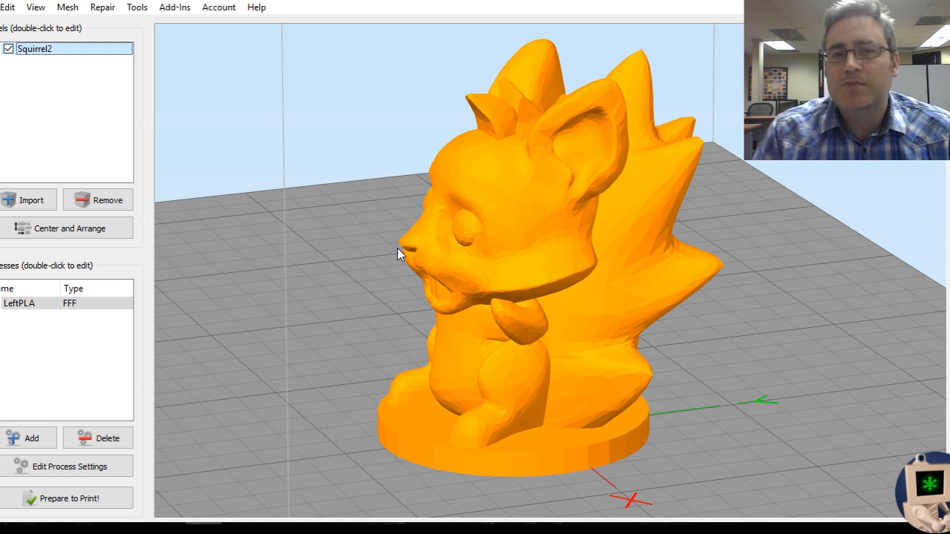
{"action": "mouse_move", "coordinate": [433, 279]}
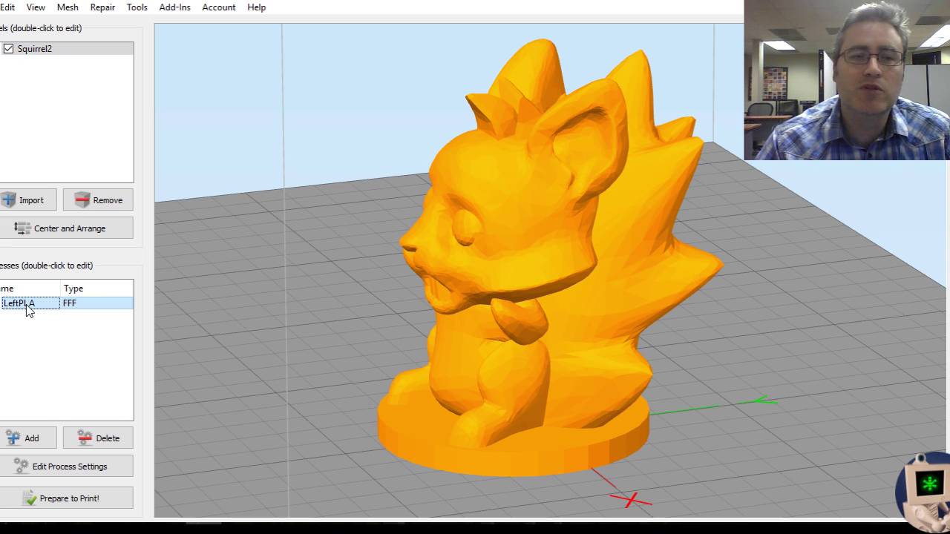
- Lower the LeftPLA outline/perimeter shell count by one and save the process settings
{"action": "double_click", "coordinate": [30, 303]}
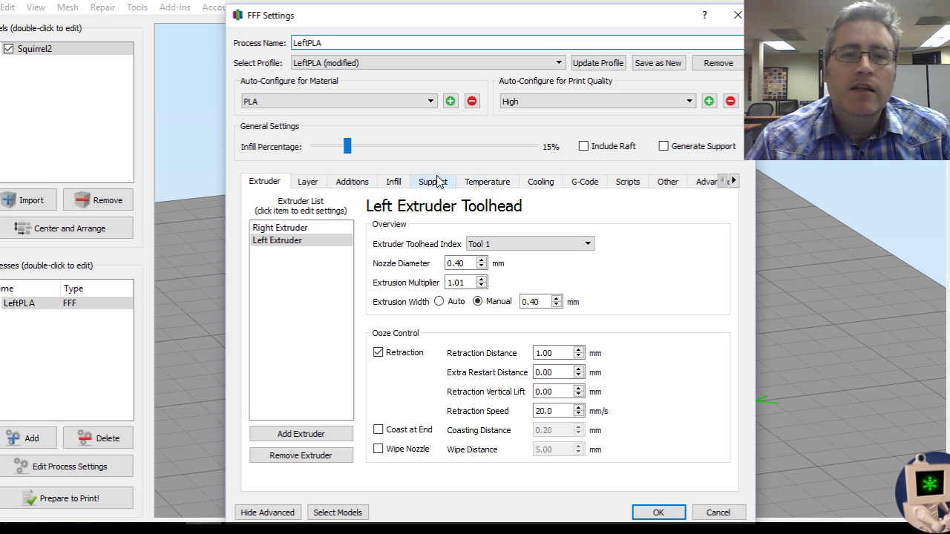
{"action": "left_click", "coordinate": [668, 181]}
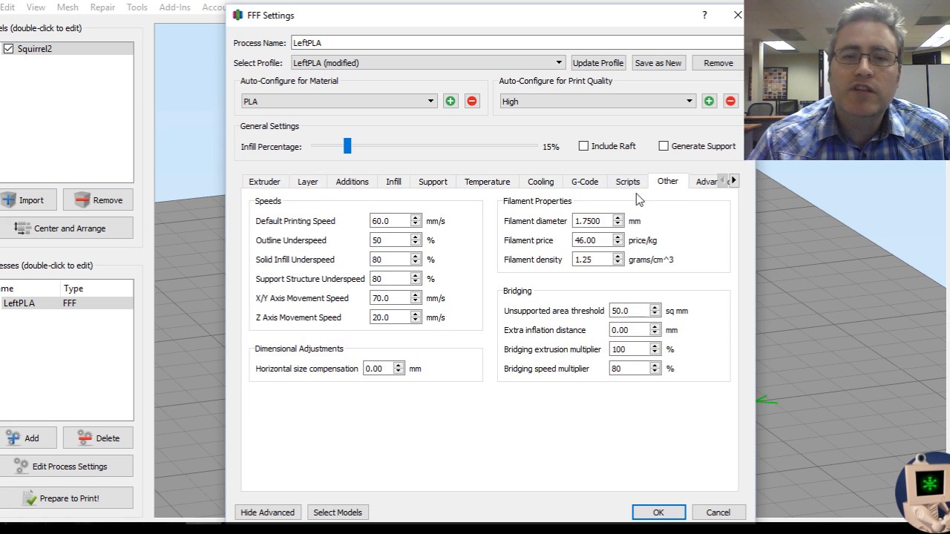
{"action": "left_click", "coordinate": [308, 181]}
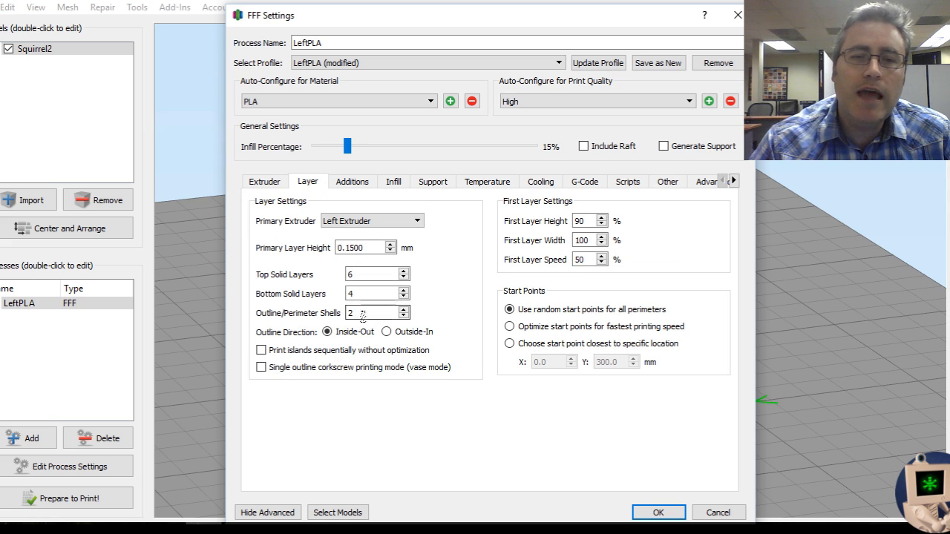
{"action": "mouse_move", "coordinate": [374, 312]}
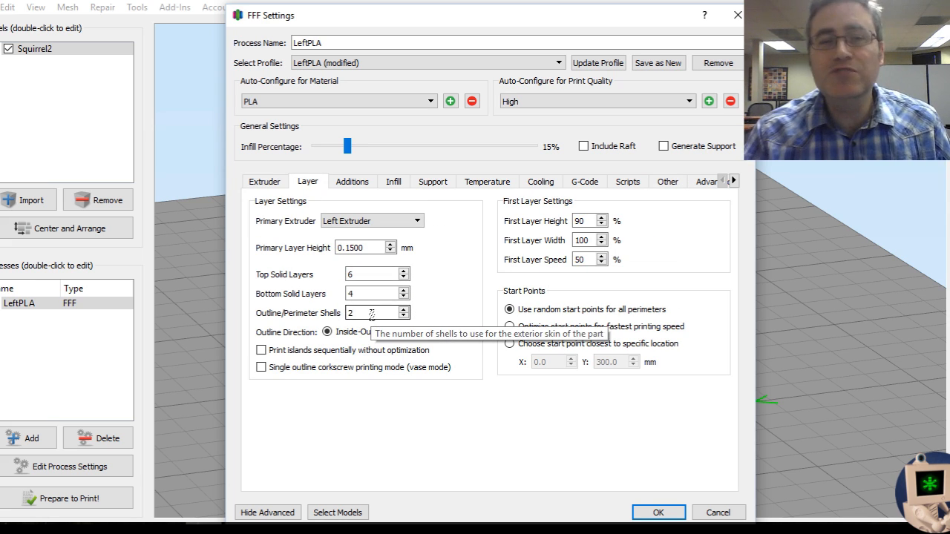
{"action": "left_click", "coordinate": [404, 317]}
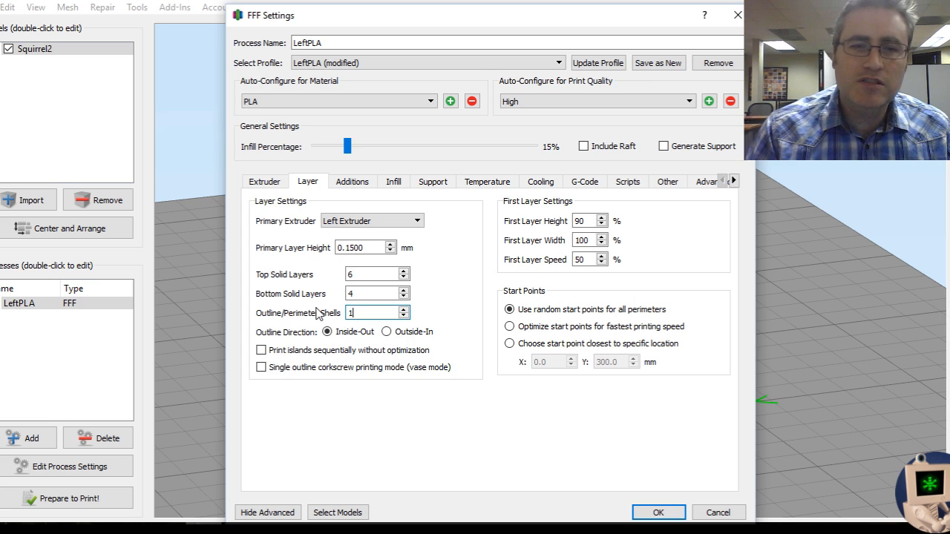
{"action": "left_click", "coordinate": [658, 512]}
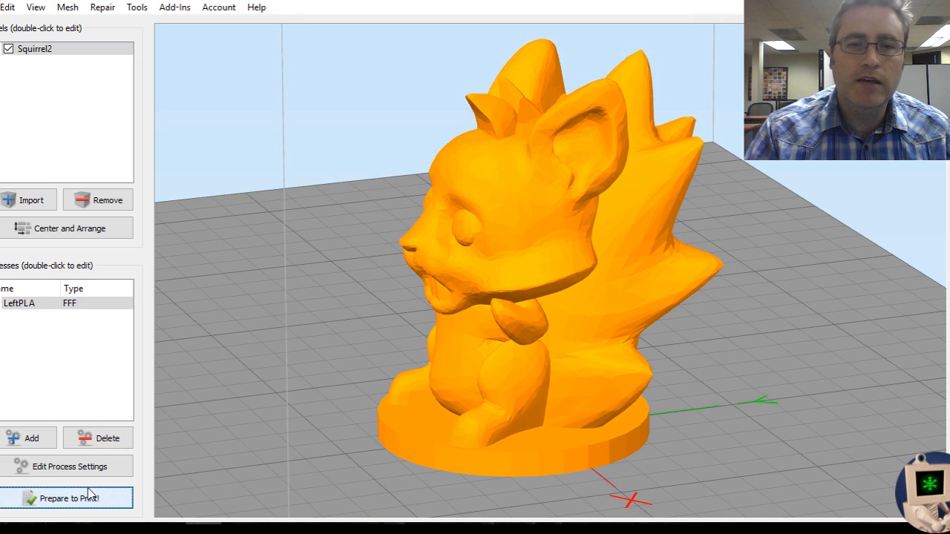
{"action": "mouse_move", "coordinate": [305, 225]}
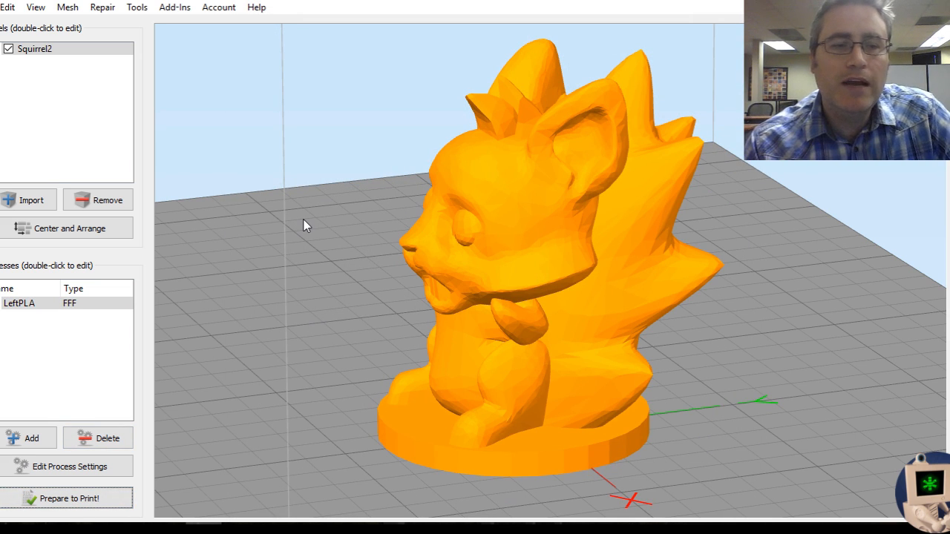
- Re-slice with fewer shells (1 h 25 min), examine the mid-height layers, then return to the model
{"action": "left_click", "coordinate": [67, 499]}
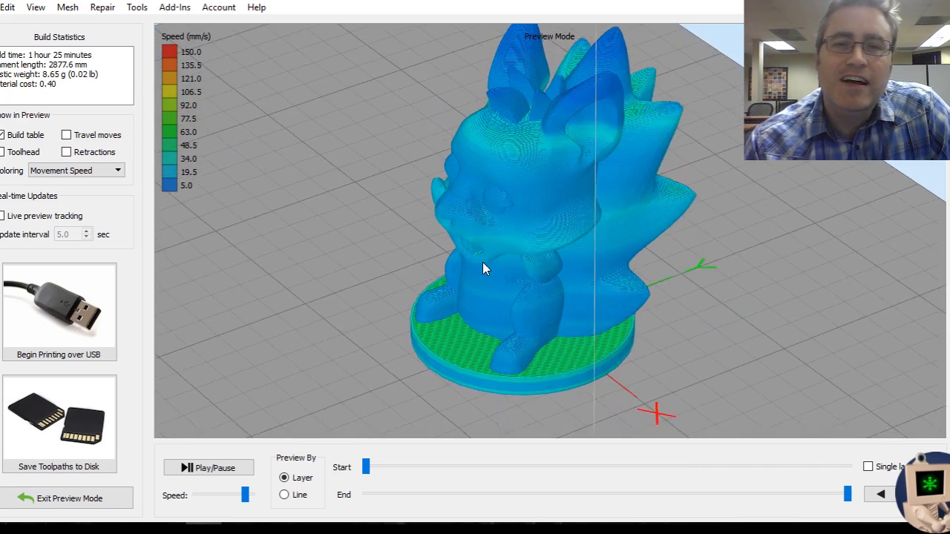
{"action": "left_click_drag", "start_coordinate": [850, 493], "coordinate": [498, 493]}
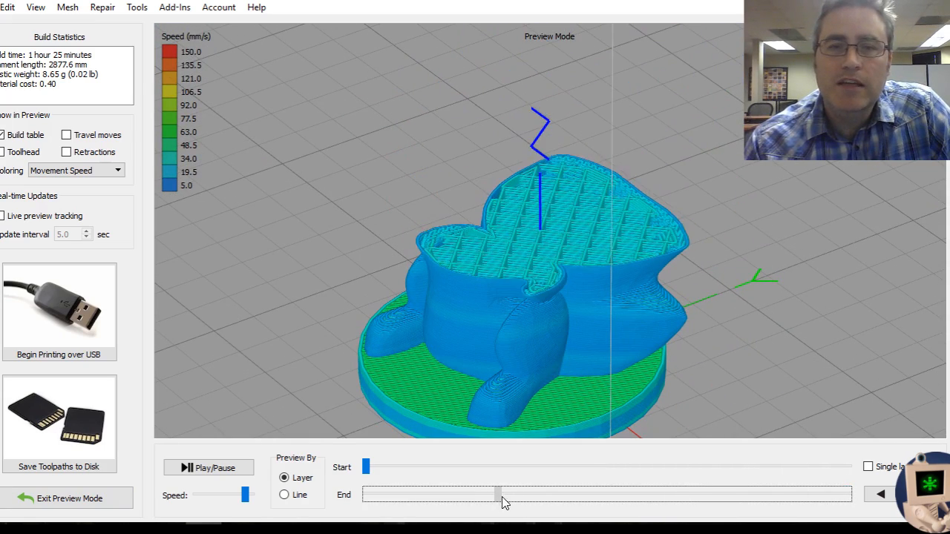
{"action": "left_click_drag", "start_coordinate": [497, 494], "coordinate": [532, 494]}
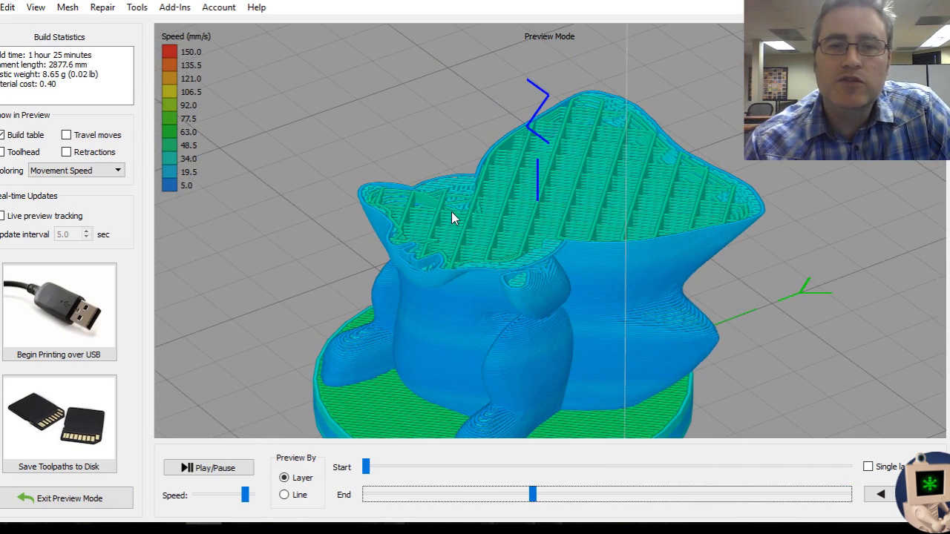
{"action": "left_click_drag", "start_coordinate": [453, 219], "coordinate": [270, 211]}
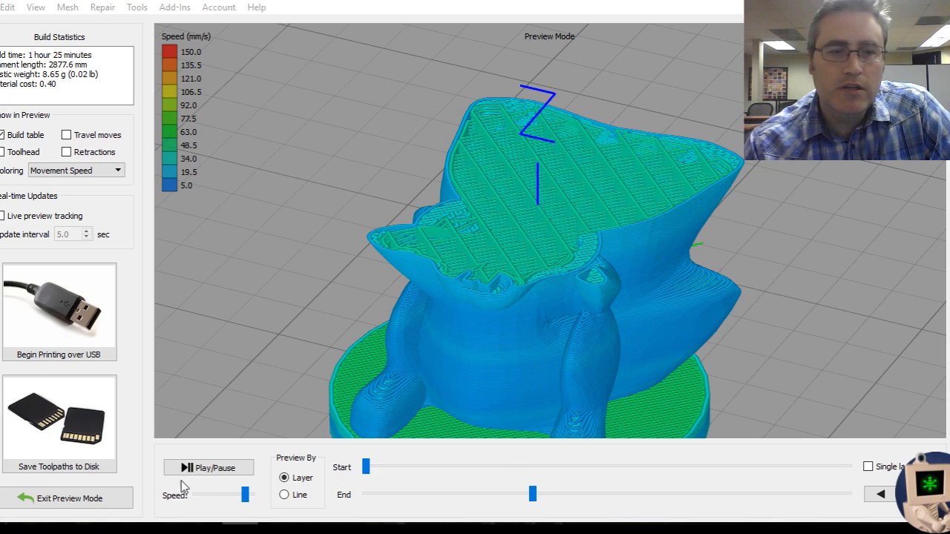
{"action": "left_click", "coordinate": [66, 499]}
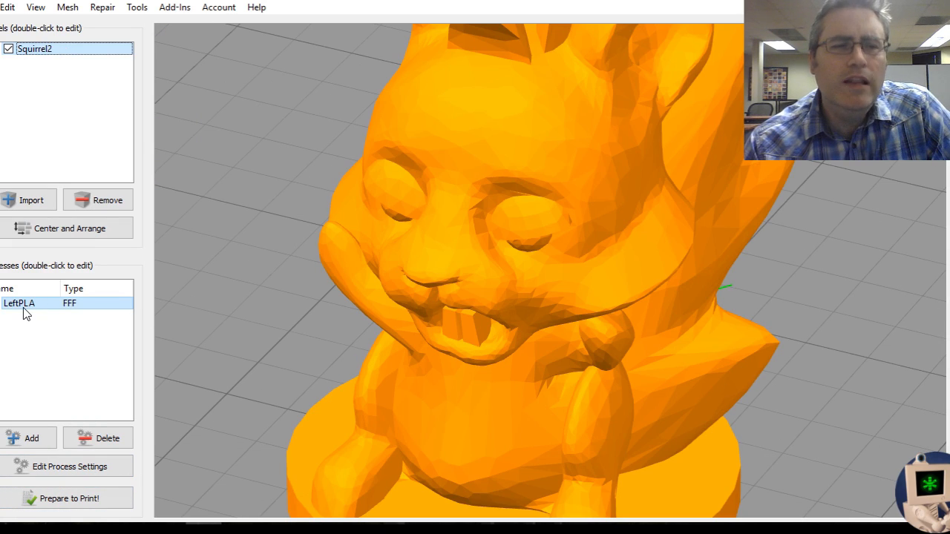
- Revisit LeftPLA's layer settings, then start a fresh slice of the squirrel
{"action": "double_click", "coordinate": [18, 303]}
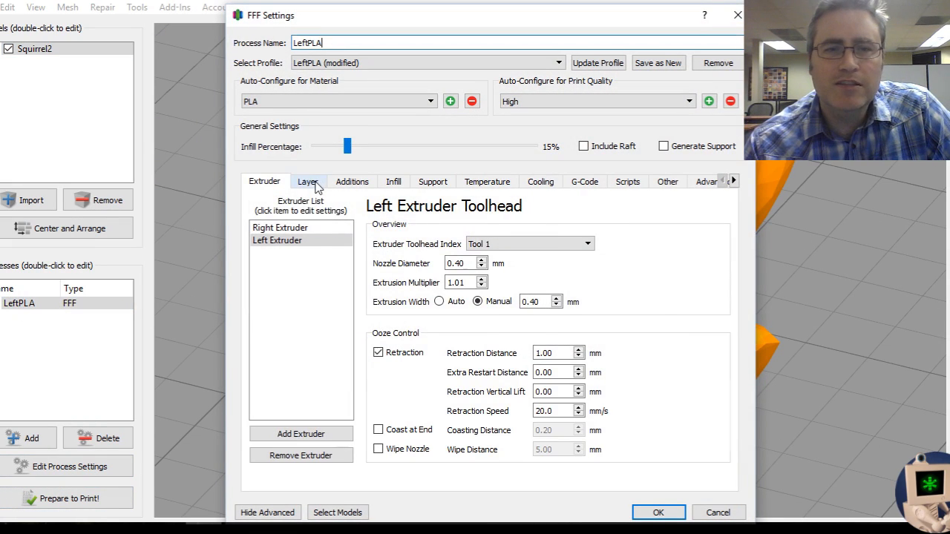
{"action": "left_click", "coordinate": [308, 181]}
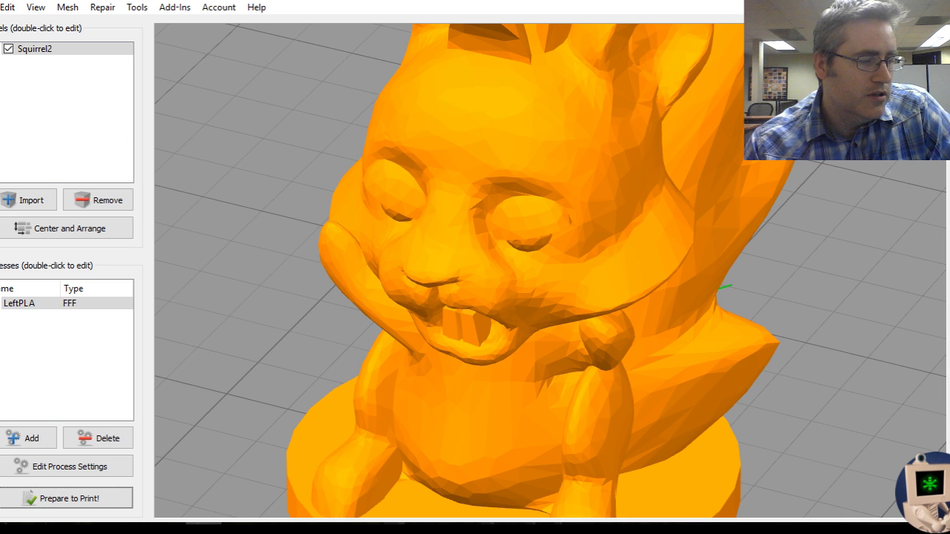
{"action": "left_click", "coordinate": [68, 499]}
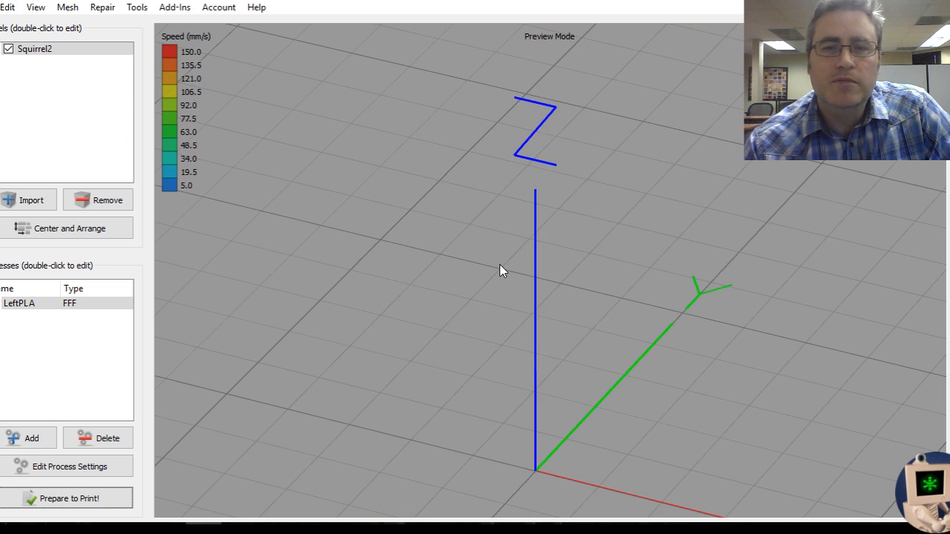
- Step through the mid-height layers of the 1 hour 57 minute slice with 10 perimeter shells
{"action": "left_click", "coordinate": [67, 499]}
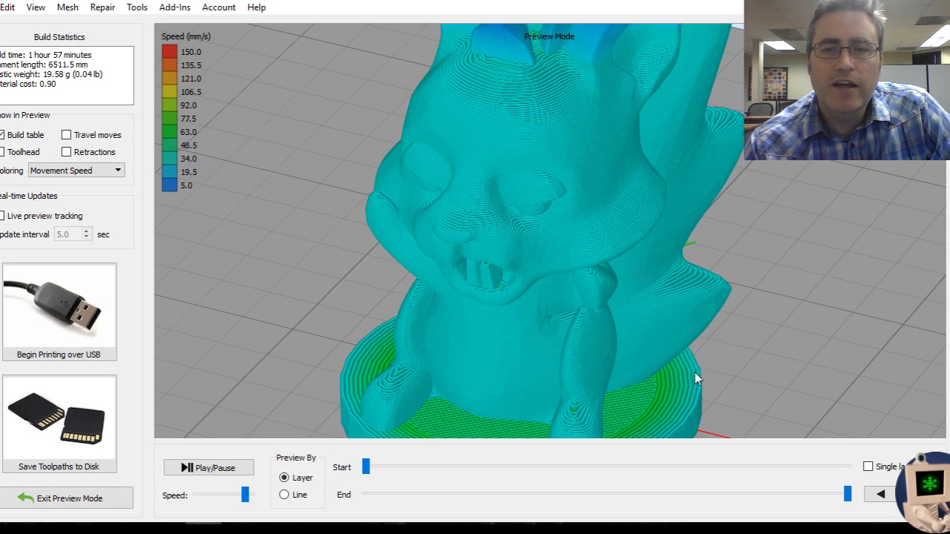
{"action": "left_click_drag", "start_coordinate": [848, 494], "coordinate": [610, 494]}
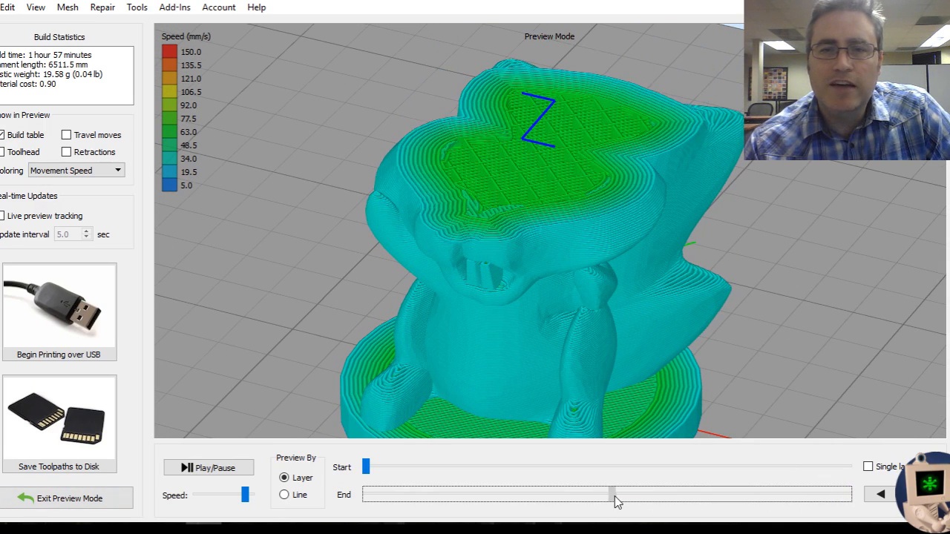
{"action": "left_click_drag", "start_coordinate": [609, 494], "coordinate": [570, 494]}
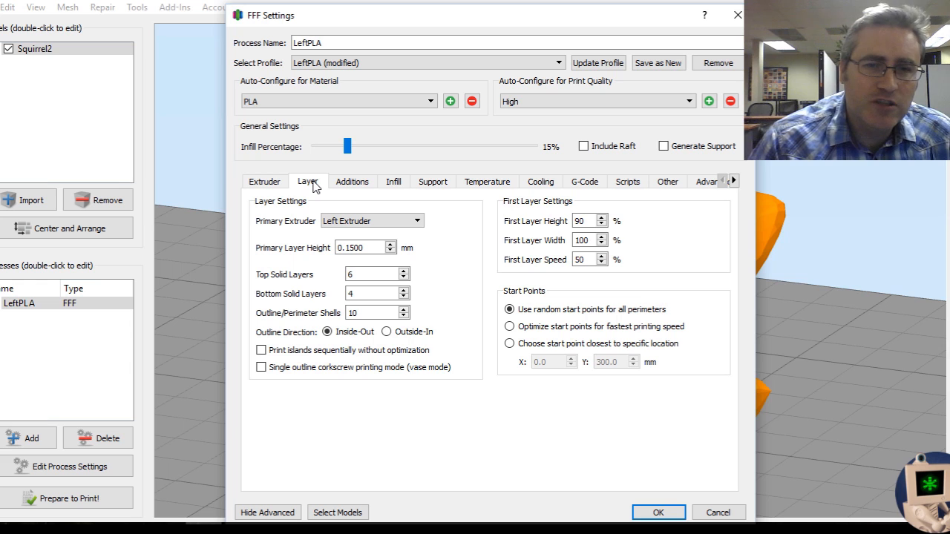
{"action": "mouse_move", "coordinate": [368, 331]}
{"action": "type", "text": "2"}
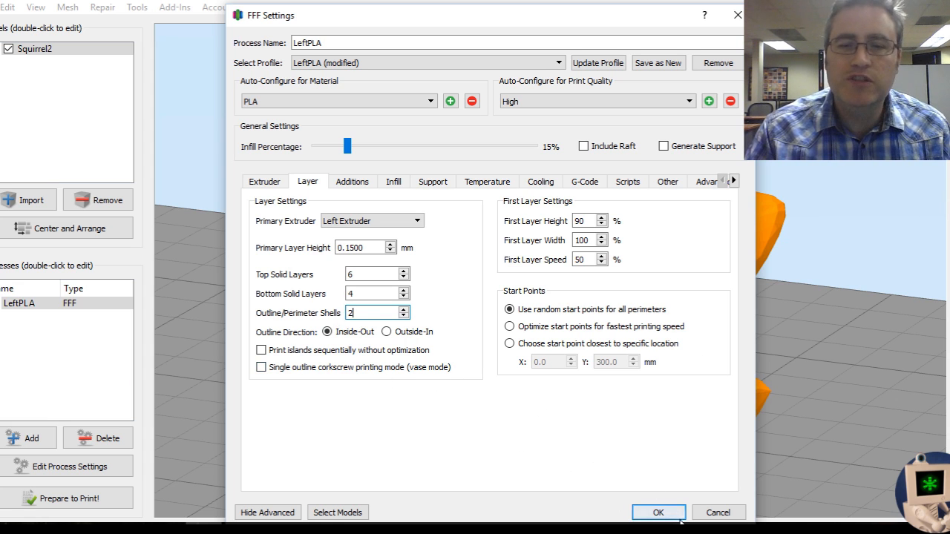
- Save the LeftPLA settings with outline/perimeter shells cut to 2
{"action": "left_click", "coordinate": [658, 512]}
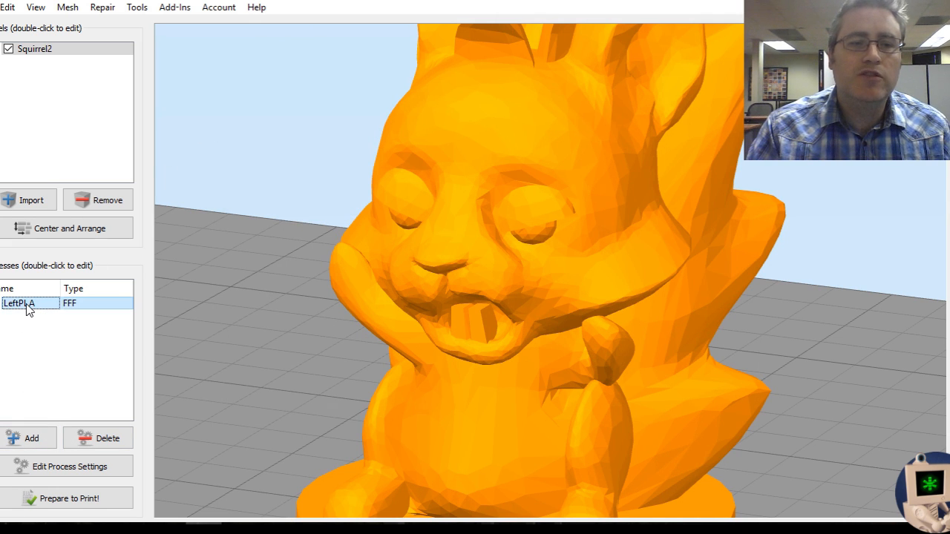
- Lower the LeftPLA infill from 15% to 0% and apply it
{"action": "double_click", "coordinate": [29, 302]}
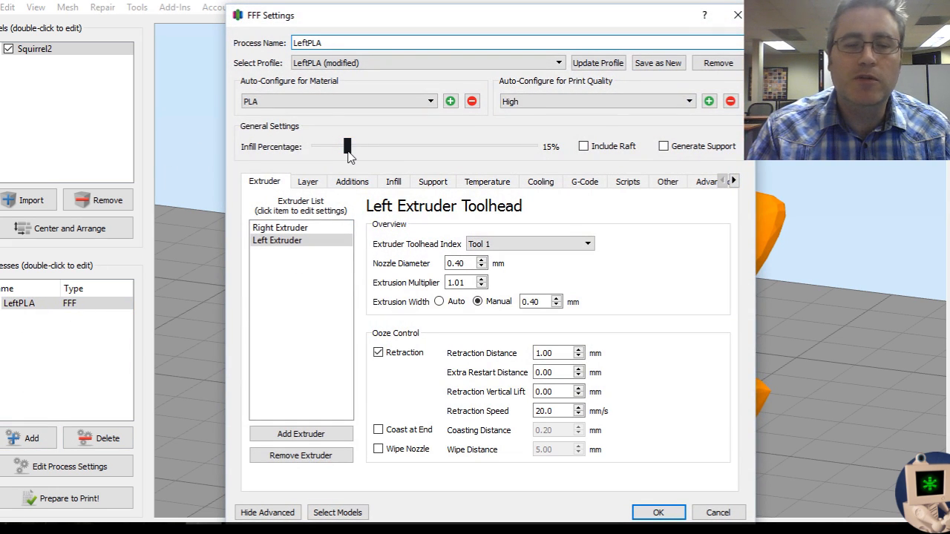
{"action": "left_click_drag", "start_coordinate": [347, 147], "coordinate": [312, 147]}
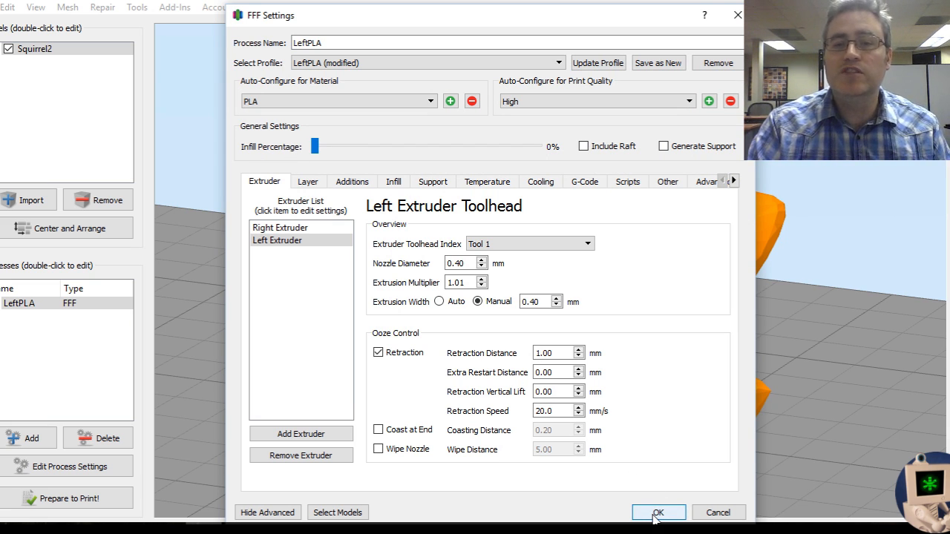
{"action": "left_click", "coordinate": [657, 512]}
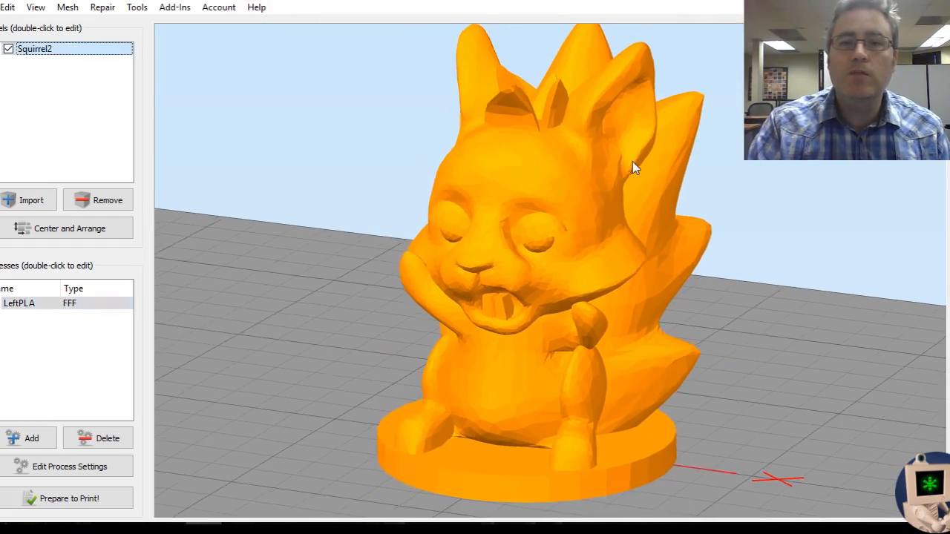
{"action": "left_click_drag", "start_coordinate": [635, 166], "coordinate": [597, 82]}
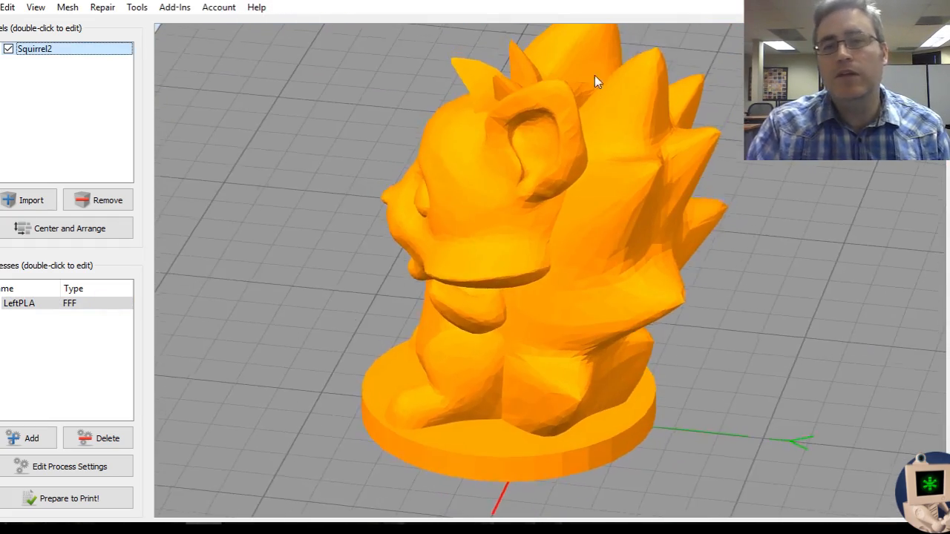
{"action": "left_click_drag", "start_coordinate": [597, 80], "coordinate": [562, 120]}
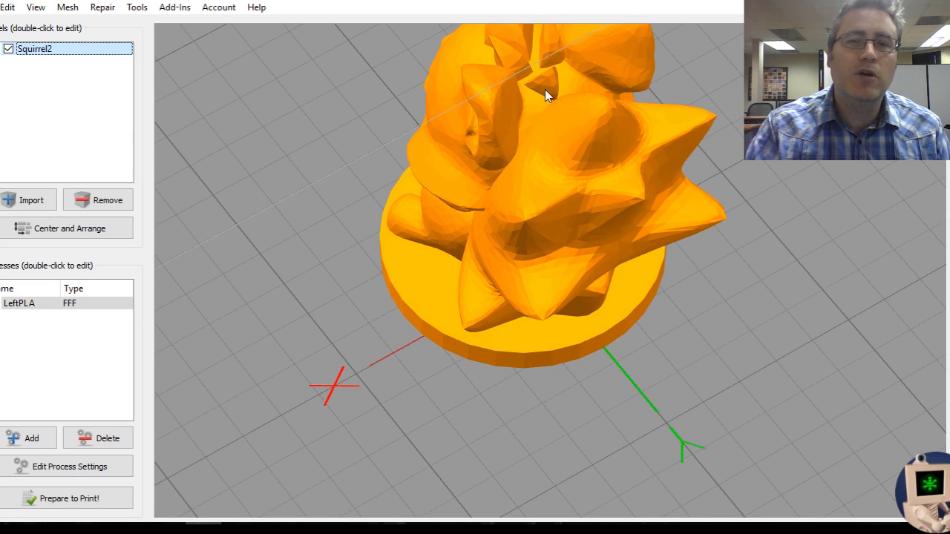
{"action": "mouse_move", "coordinate": [520, 113]}
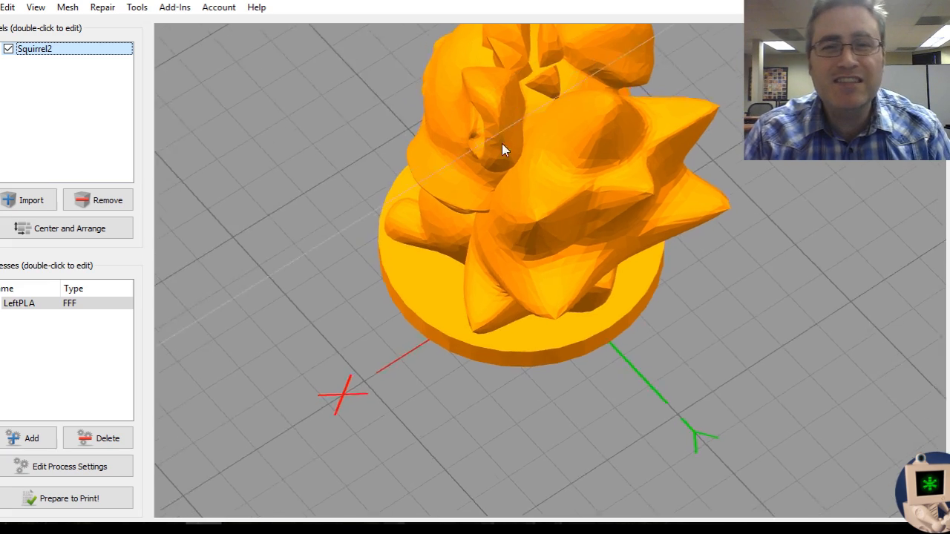
{"action": "left_click_drag", "start_coordinate": [504, 149], "coordinate": [609, 101]}
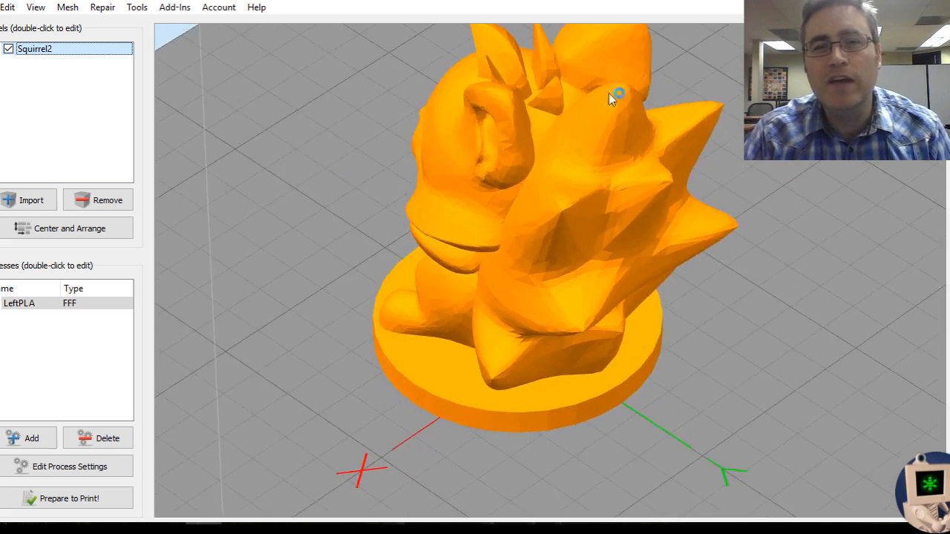
{"action": "left_click_drag", "start_coordinate": [617, 97], "coordinate": [586, 185]}
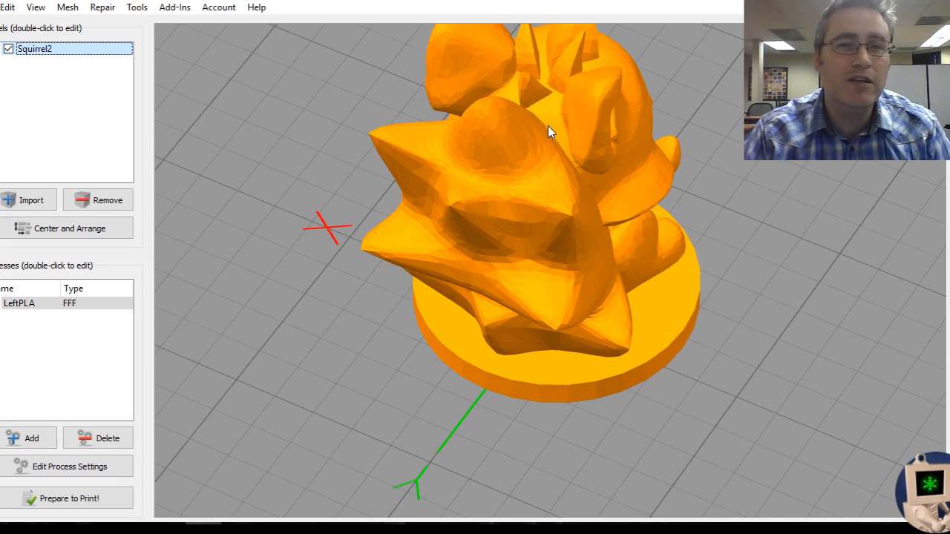
{"action": "left_click_drag", "start_coordinate": [549, 133], "coordinate": [731, 178]}
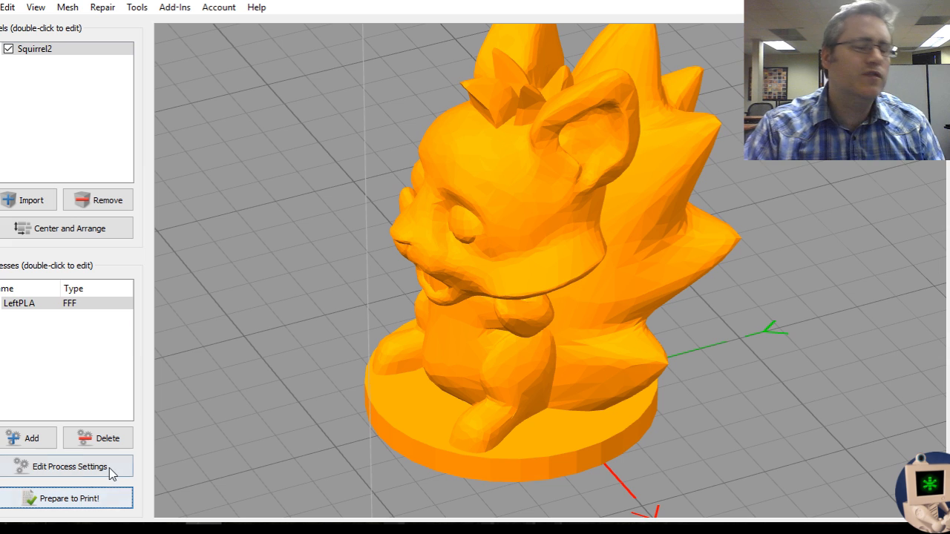
- Slice the zero-infill squirrel, read the ~1 hour 23 minute estimate, and leave the preview
{"action": "left_click", "coordinate": [66, 499]}
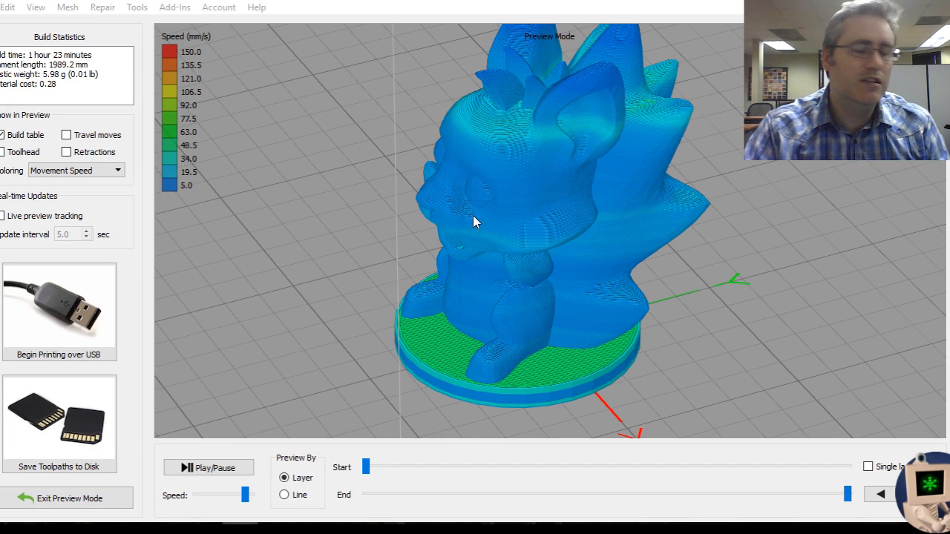
{"action": "mouse_move", "coordinate": [462, 235]}
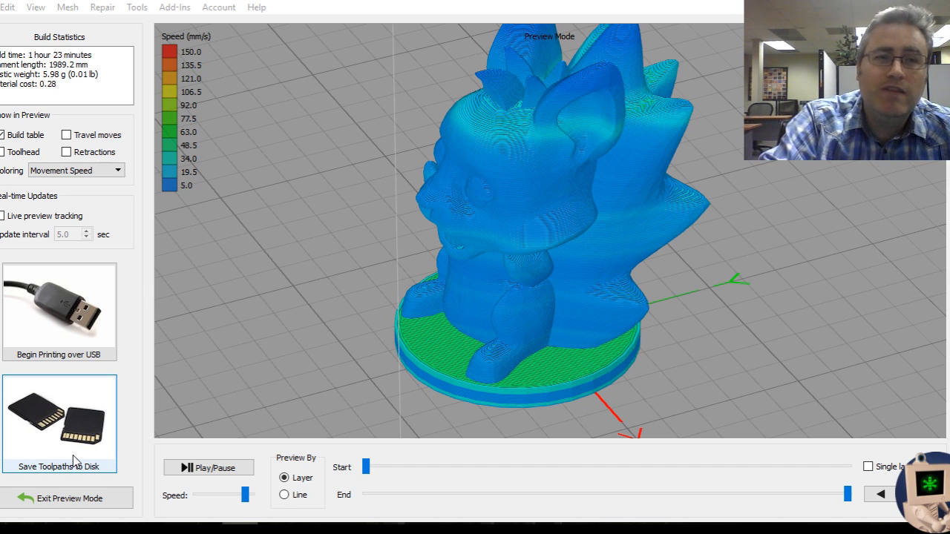
{"action": "left_click", "coordinate": [67, 499]}
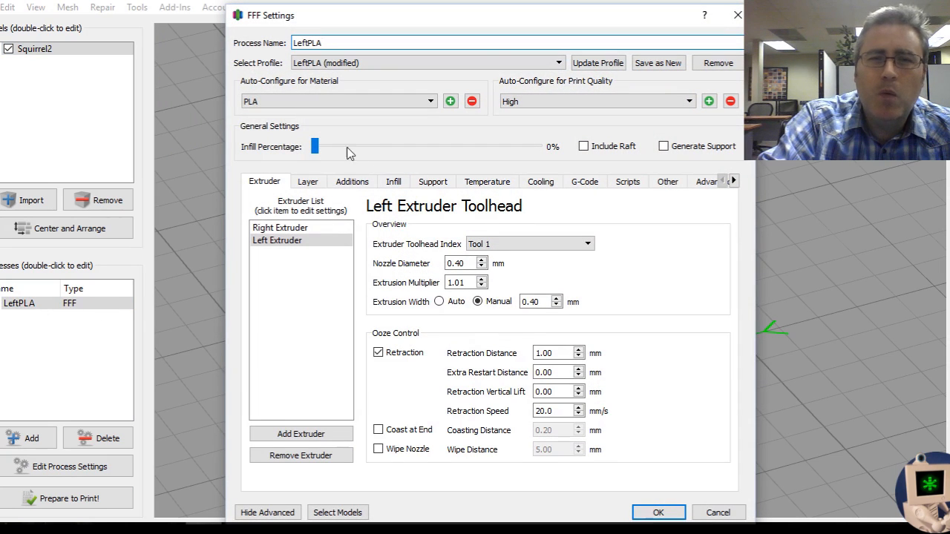
- Raise the LeftPLA infill slider in stages (16%, 18%, 34%, 52%) to settle at 50% and apply
{"action": "left_click_drag", "start_coordinate": [315, 147], "coordinate": [351, 147]}
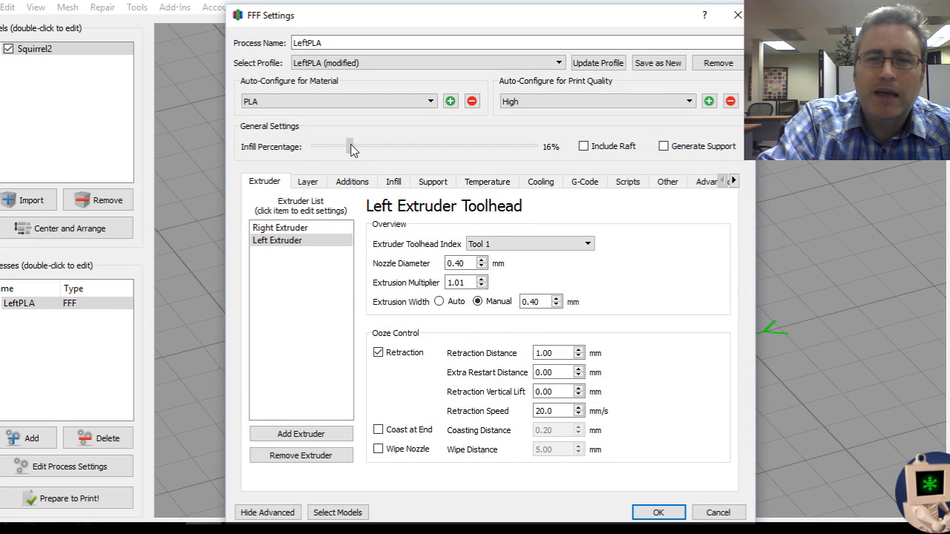
{"action": "left_click_drag", "start_coordinate": [348, 147], "coordinate": [355, 147]}
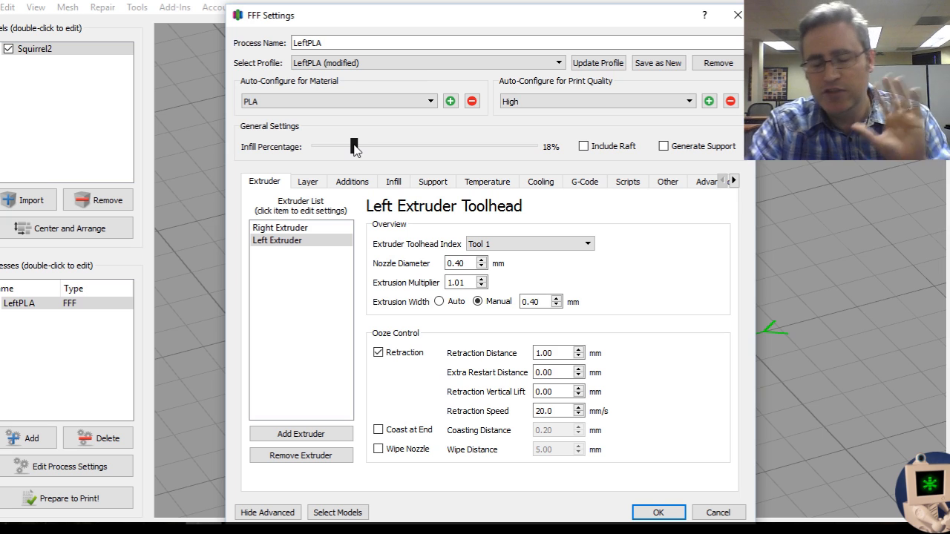
{"action": "left_click_drag", "start_coordinate": [353, 147], "coordinate": [389, 147]}
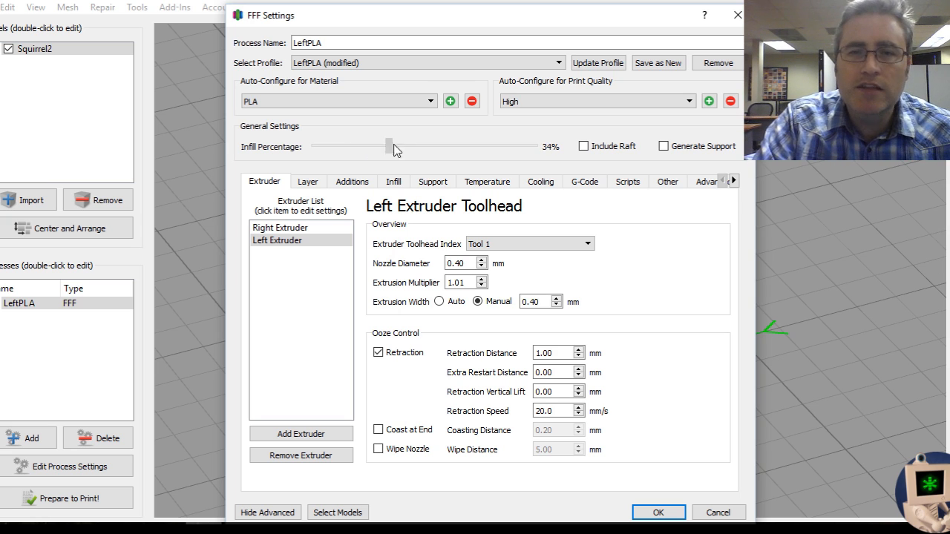
{"action": "left_click_drag", "start_coordinate": [386, 147], "coordinate": [428, 147]}
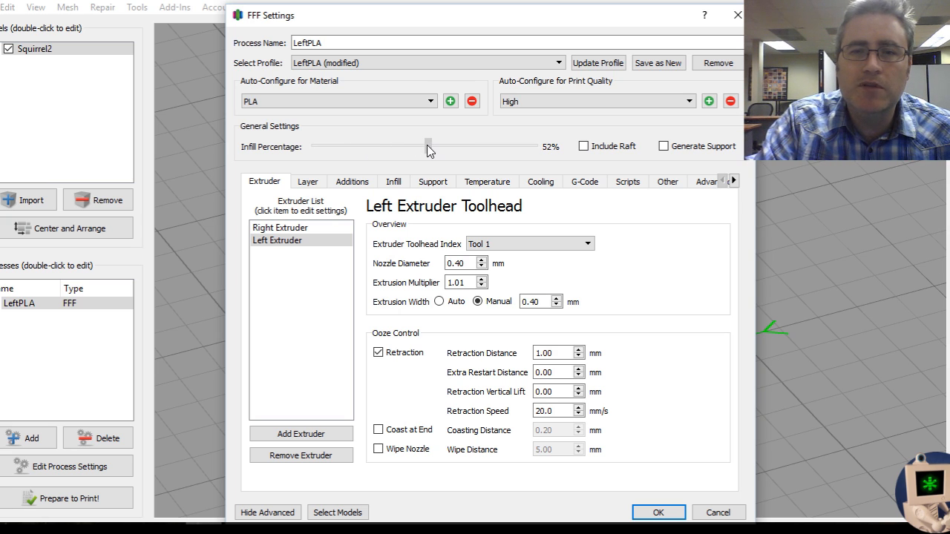
{"action": "left_click_drag", "start_coordinate": [428, 147], "coordinate": [424, 146]}
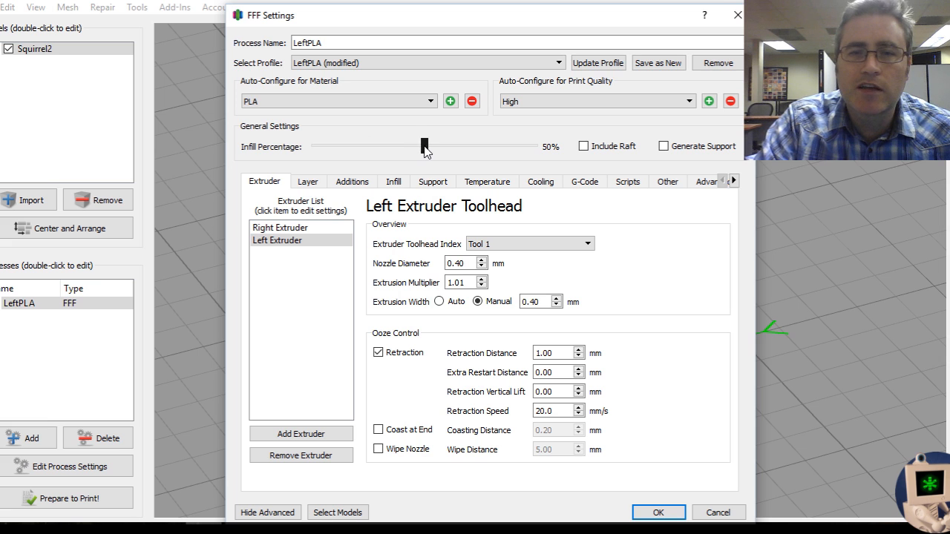
{"action": "left_click", "coordinate": [656, 512]}
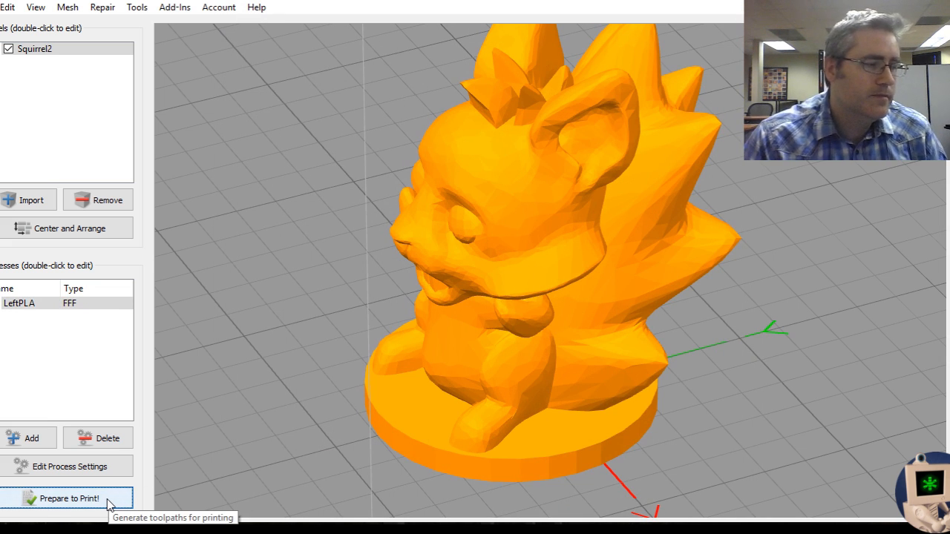
- Slice at 50% infill, cut the preview to a middle layer, view the infill from above, then exit
{"action": "left_click", "coordinate": [67, 499]}
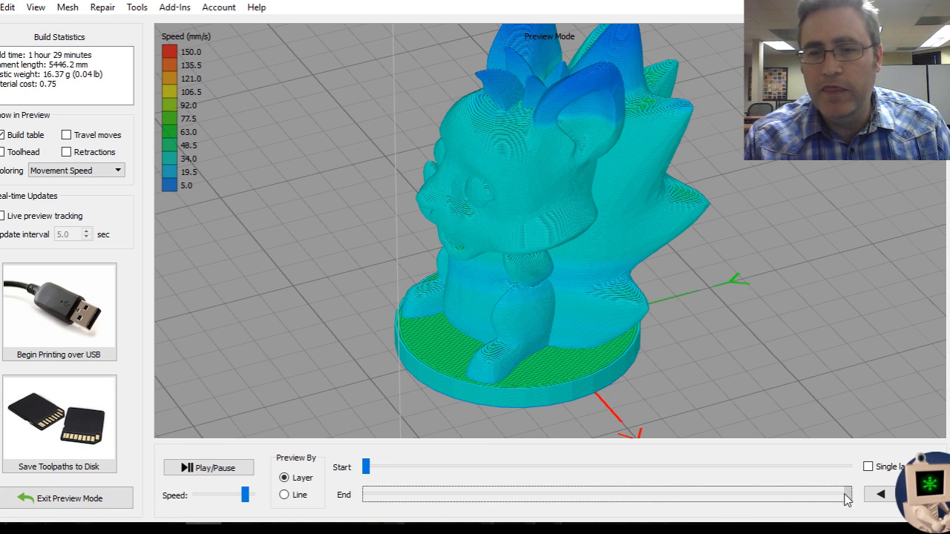
{"action": "left_click_drag", "start_coordinate": [846, 494], "coordinate": [668, 495]}
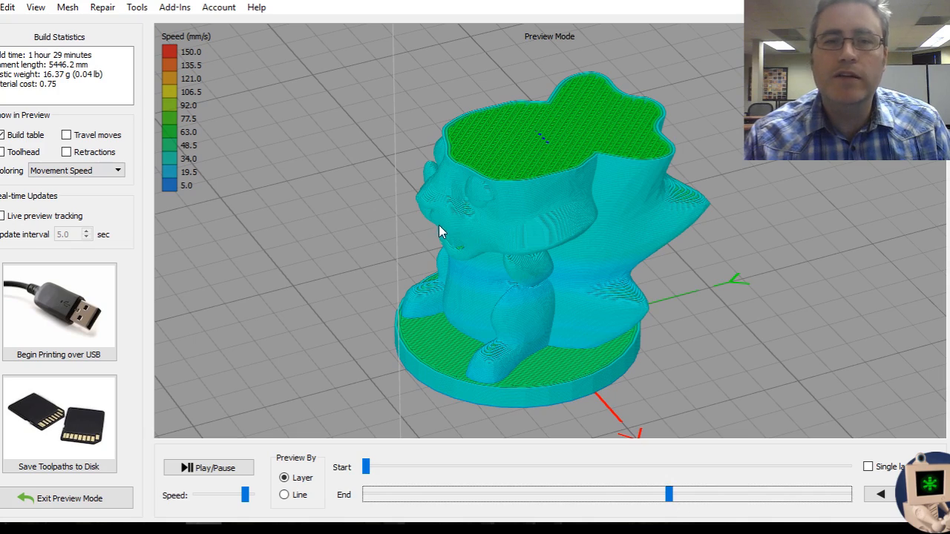
{"action": "left_click_drag", "start_coordinate": [443, 230], "coordinate": [475, 205]}
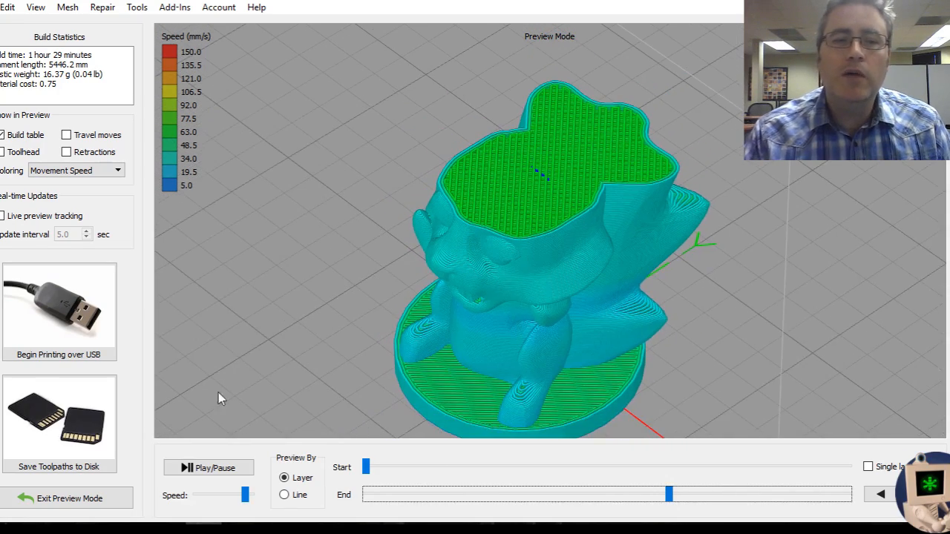
{"action": "left_click", "coordinate": [68, 499]}
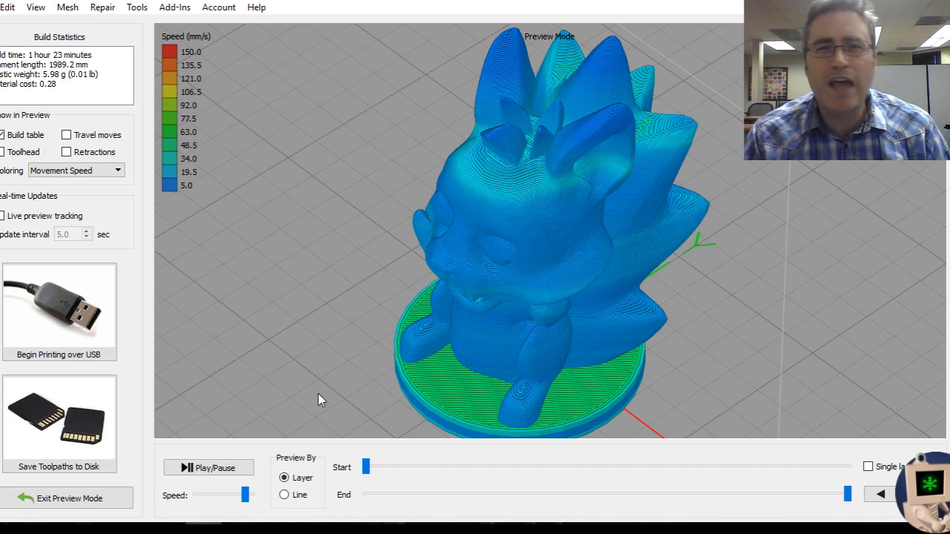
{"action": "mouse_move", "coordinate": [837, 484]}
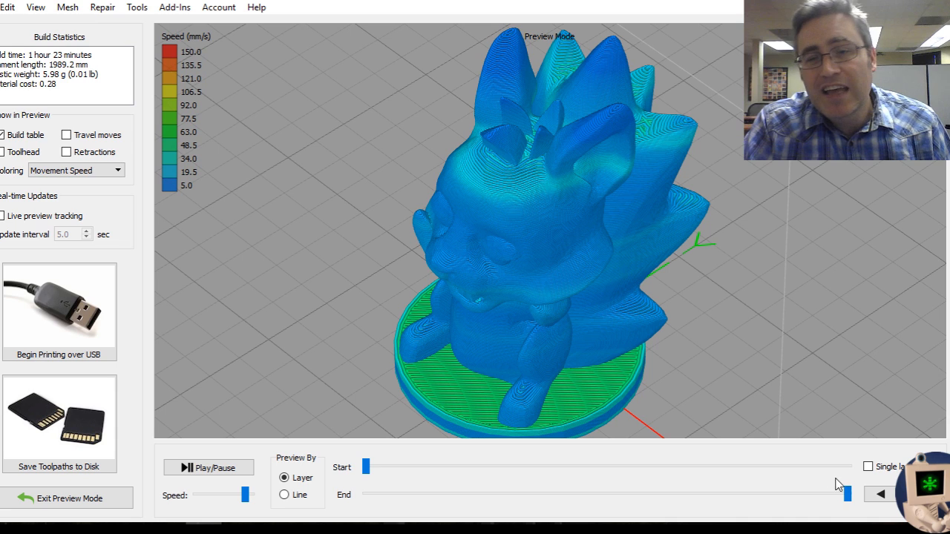
- Scrub the End layer slider from partway up down to the base layers and back, then exit preview
{"action": "left_click_drag", "start_coordinate": [847, 494], "coordinate": [690, 494]}
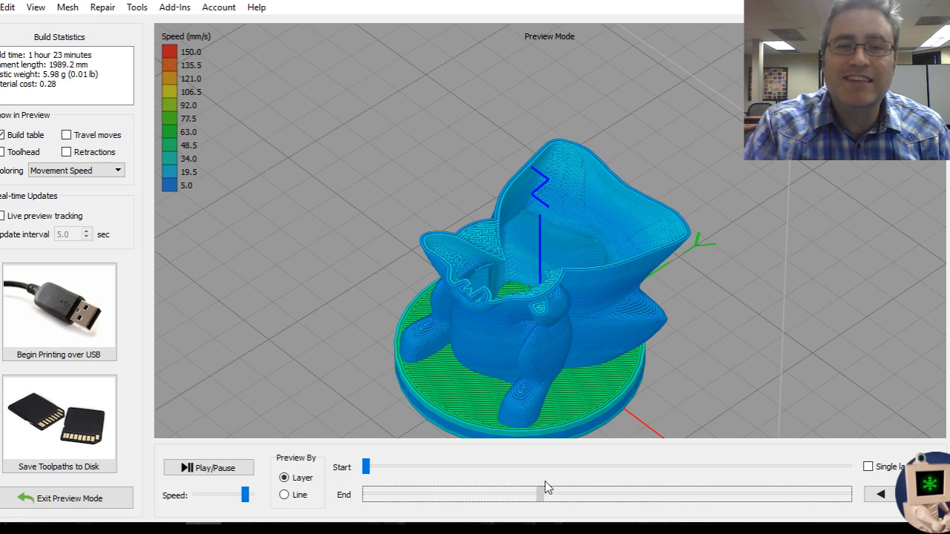
{"action": "left_click_drag", "start_coordinate": [537, 493], "coordinate": [383, 493]}
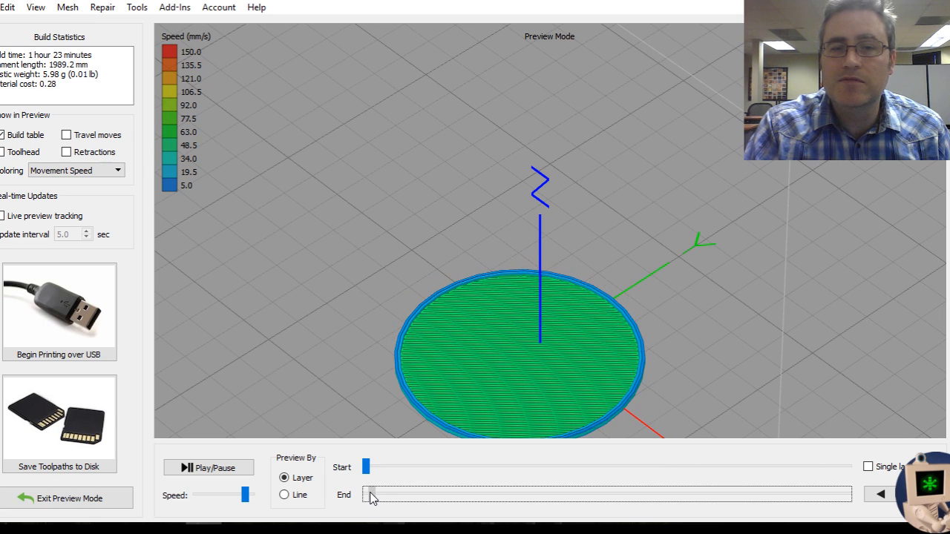
{"action": "left_click_drag", "start_coordinate": [371, 496], "coordinate": [478, 496]}
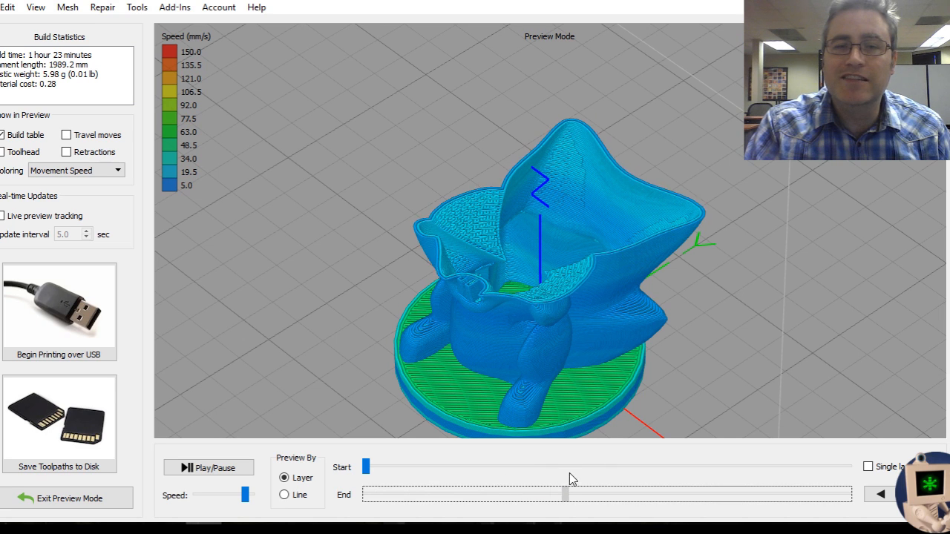
{"action": "left_click_drag", "start_coordinate": [567, 495], "coordinate": [683, 494]}
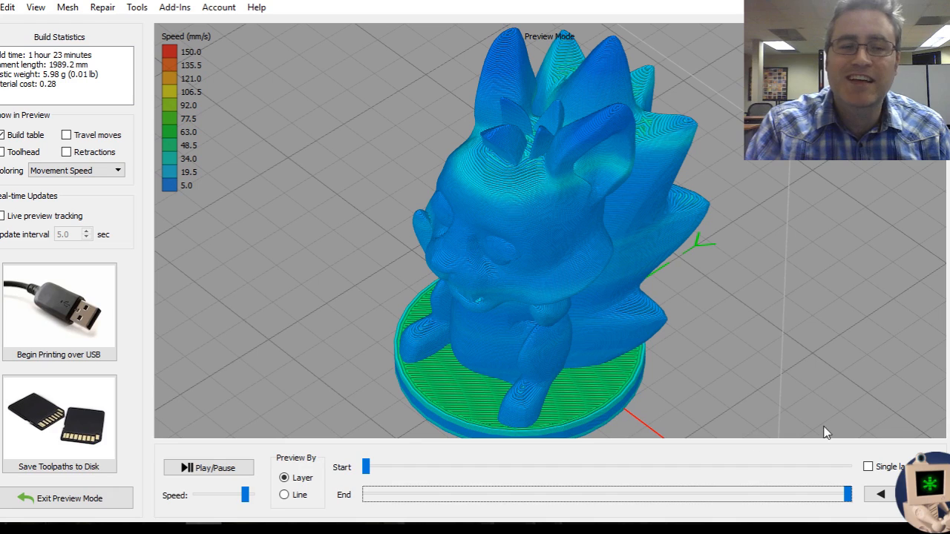
{"action": "left_click", "coordinate": [67, 499]}
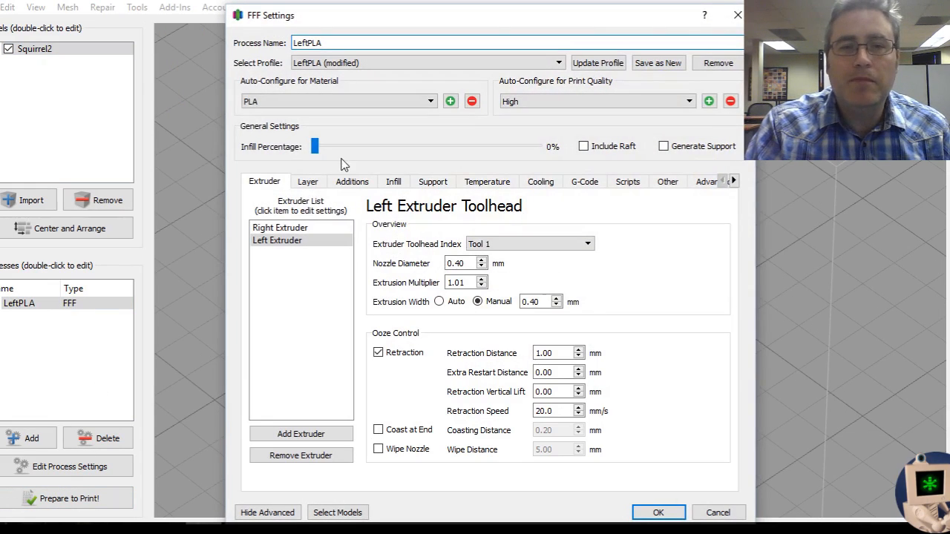
- Set infill back to 15% and primary layer height to 0.3 mm, then apply
{"action": "left_click_drag", "start_coordinate": [315, 147], "coordinate": [350, 147]}
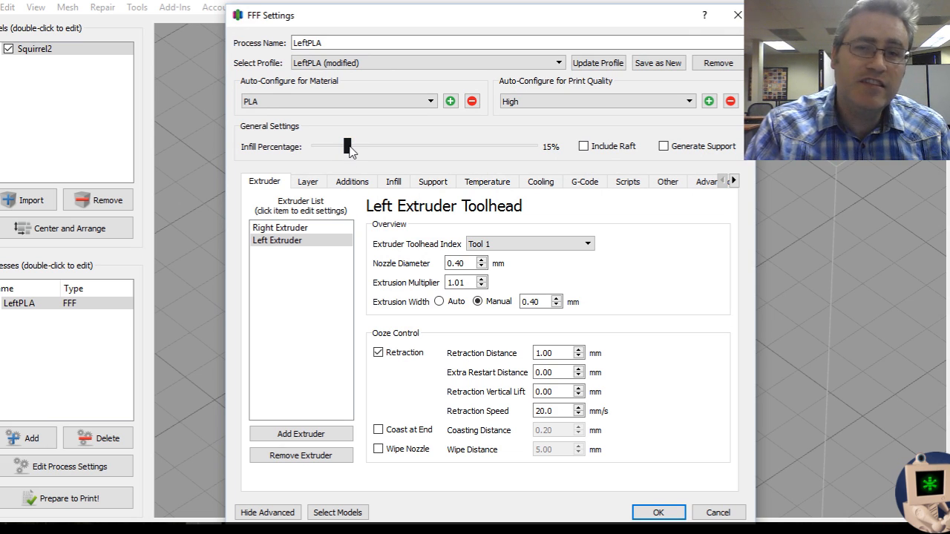
{"action": "left_click", "coordinate": [307, 181]}
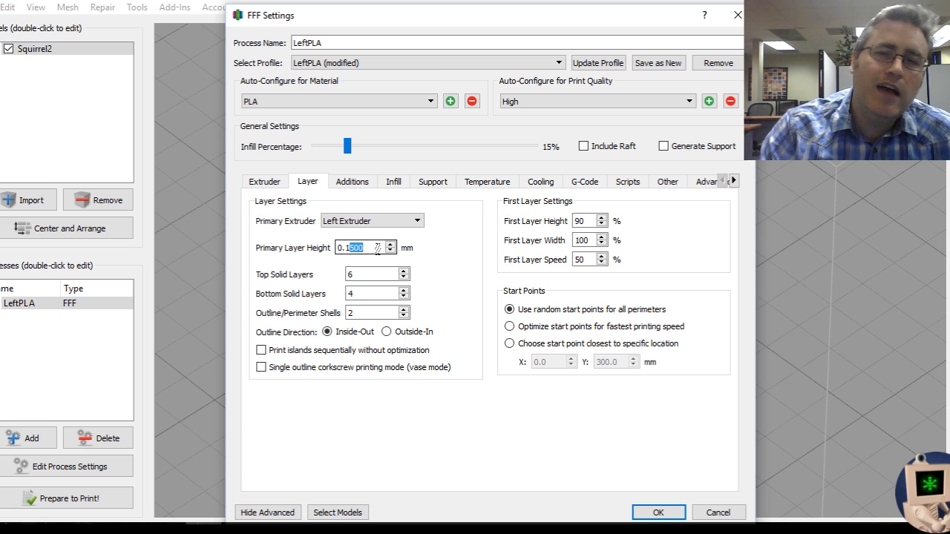
{"action": "mouse_move", "coordinate": [363, 247]}
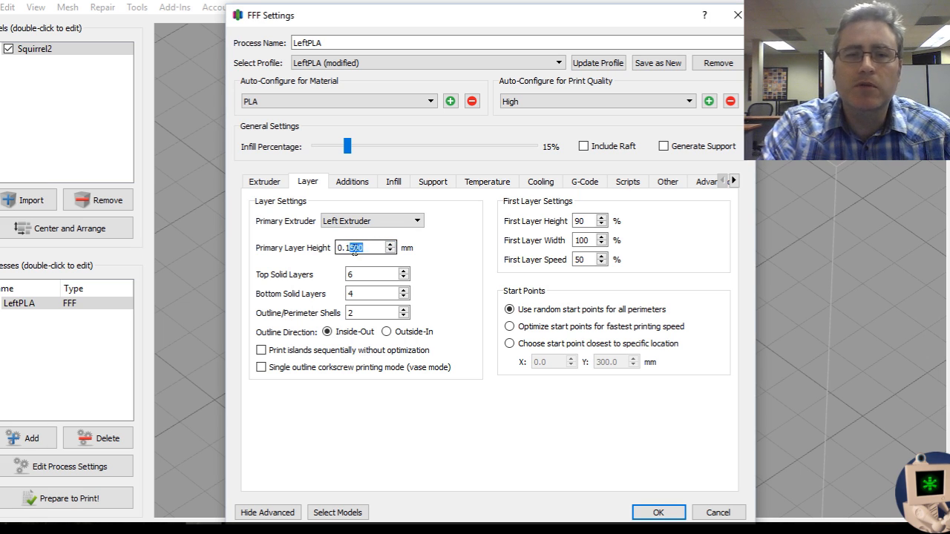
{"action": "type", "text": "0.3"}
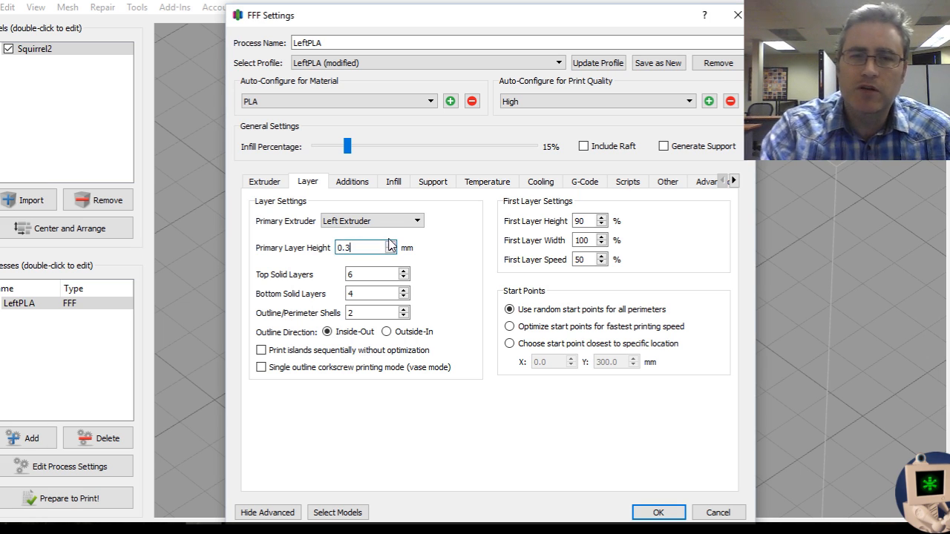
{"action": "left_click", "coordinate": [657, 512]}
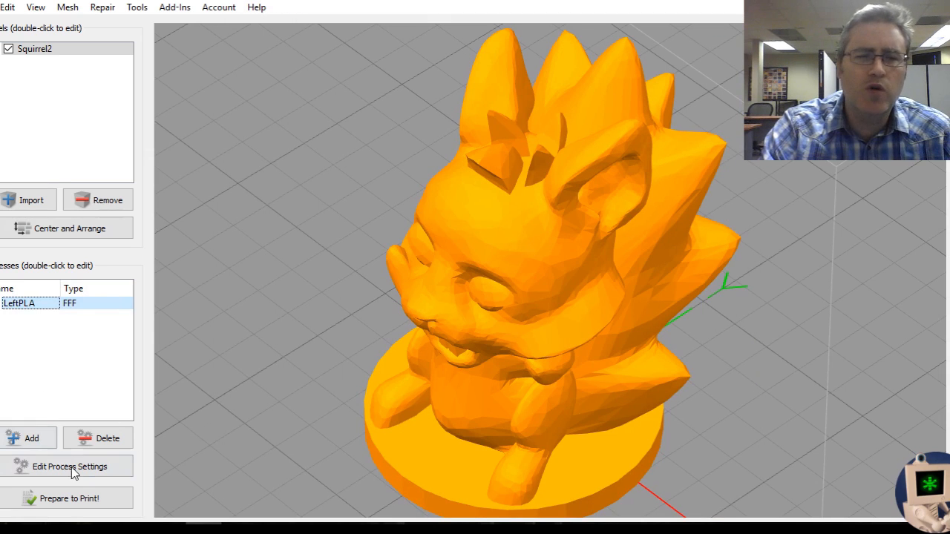
{"action": "mouse_move", "coordinate": [67, 499]}
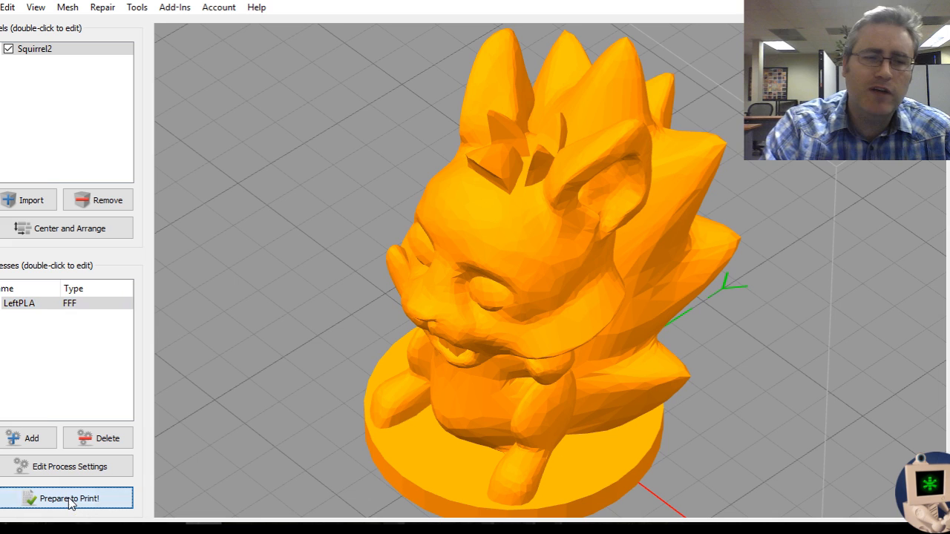
- Slice at 0.3 mm layers for a 45-minute, 11.57 g estimate, then exit preview
{"action": "left_click", "coordinate": [67, 499]}
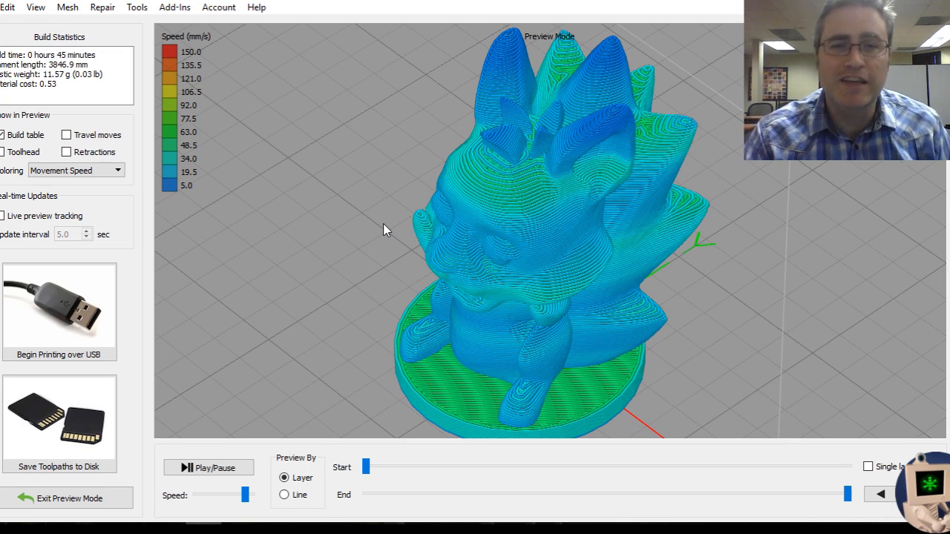
{"action": "mouse_move", "coordinate": [488, 256]}
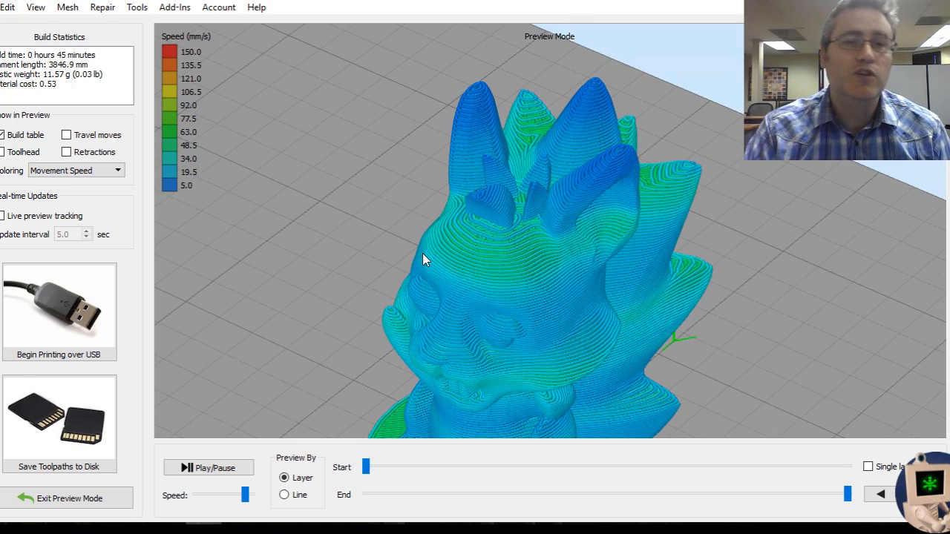
{"action": "mouse_move", "coordinate": [69, 499]}
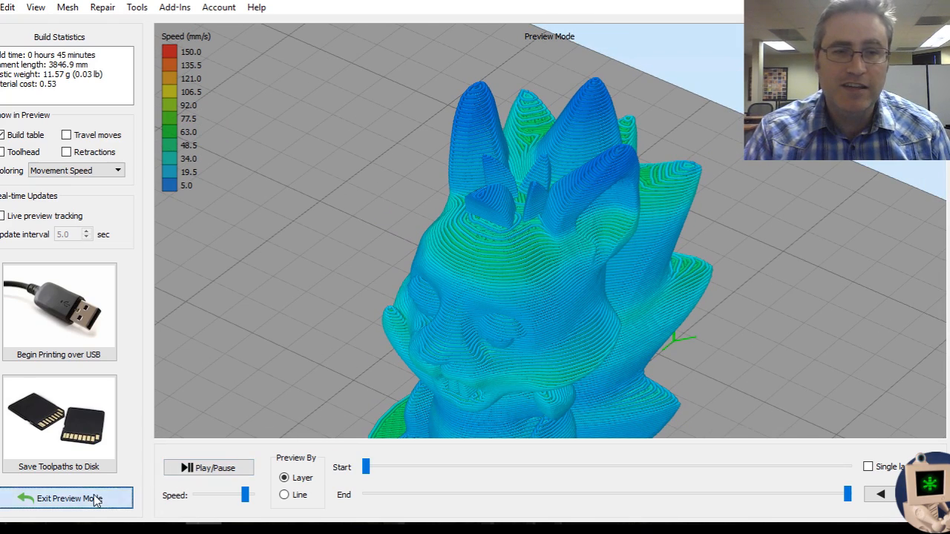
{"action": "left_click", "coordinate": [66, 499]}
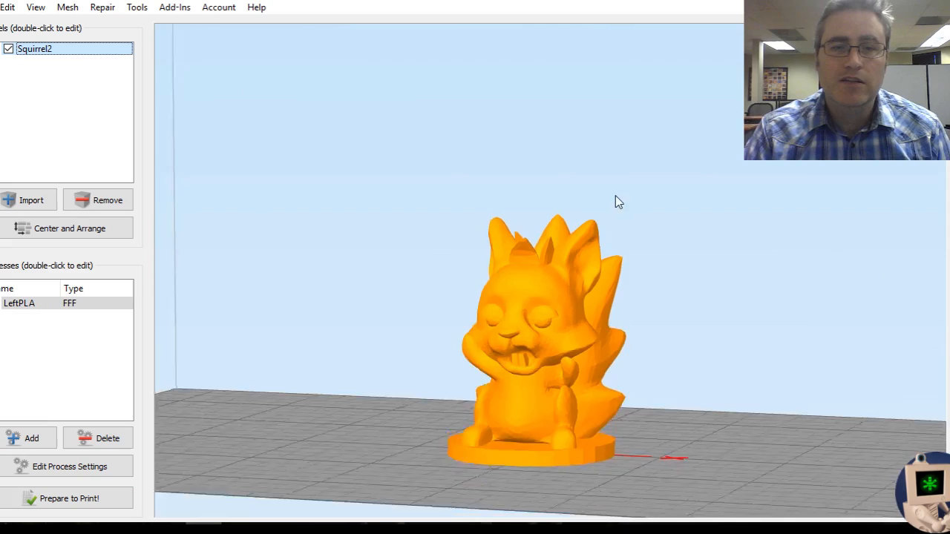
{"action": "left_click_drag", "start_coordinate": [620, 202], "coordinate": [458, 274]}
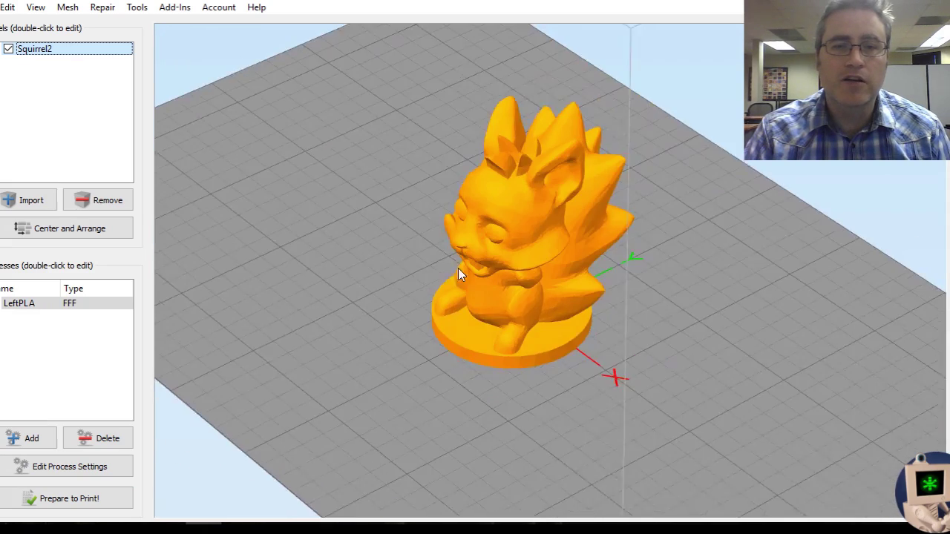
{"action": "double_click", "coordinate": [18, 303]}
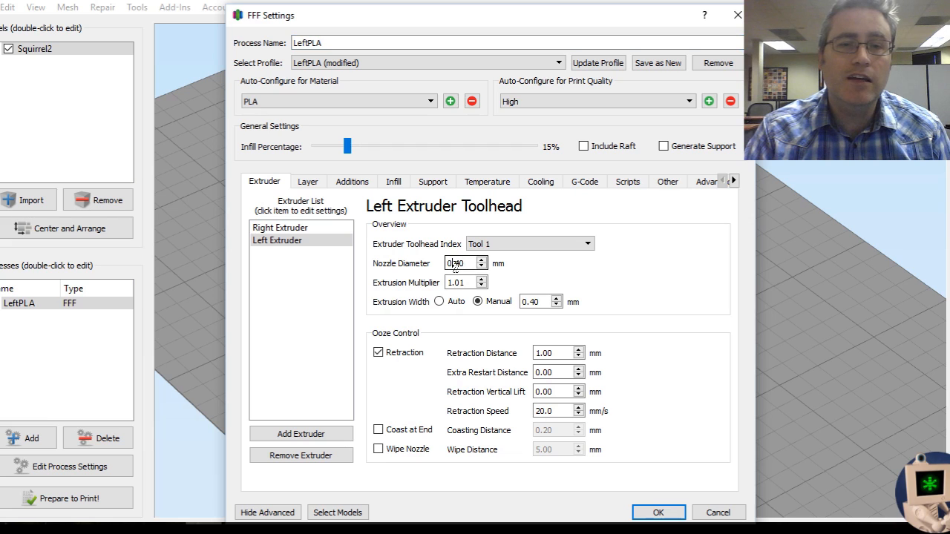
{"action": "double_click", "coordinate": [461, 264]}
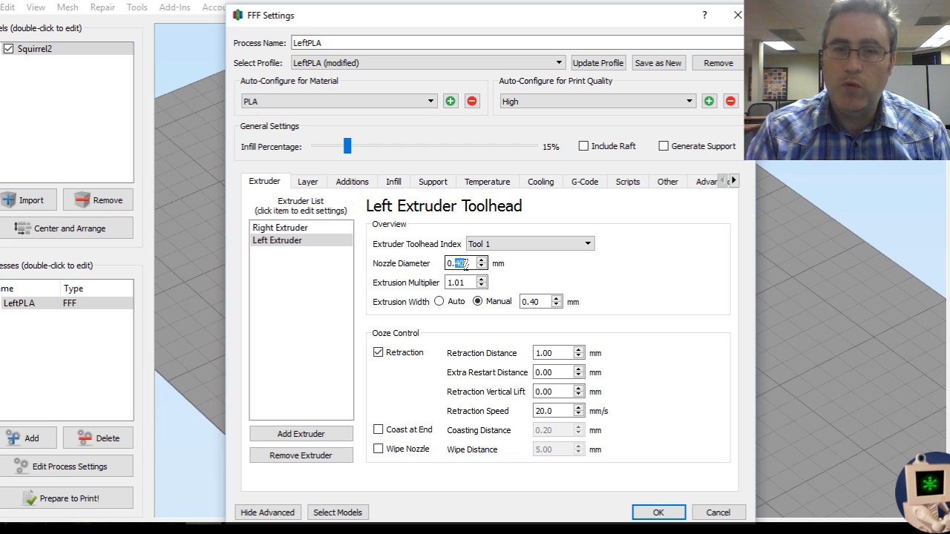
{"action": "left_click", "coordinate": [658, 512]}
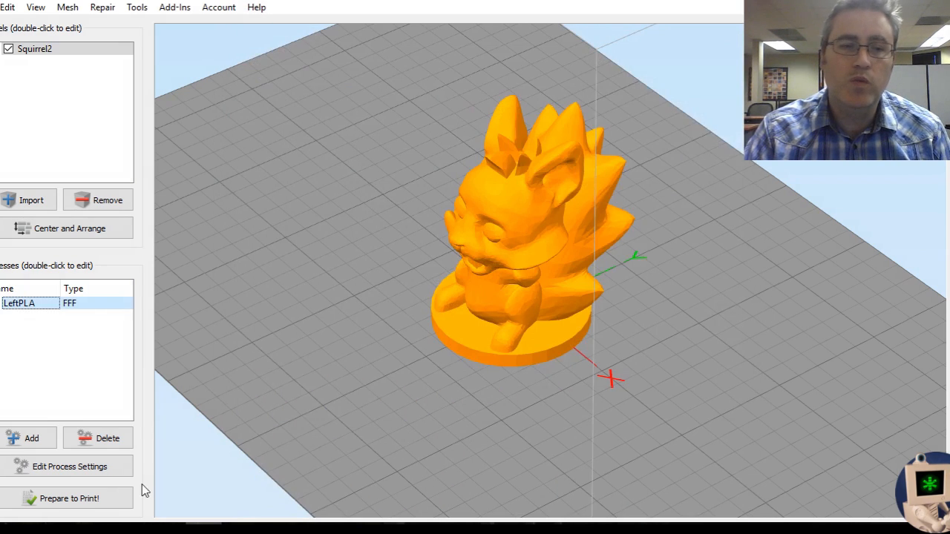
{"action": "left_click", "coordinate": [69, 499]}
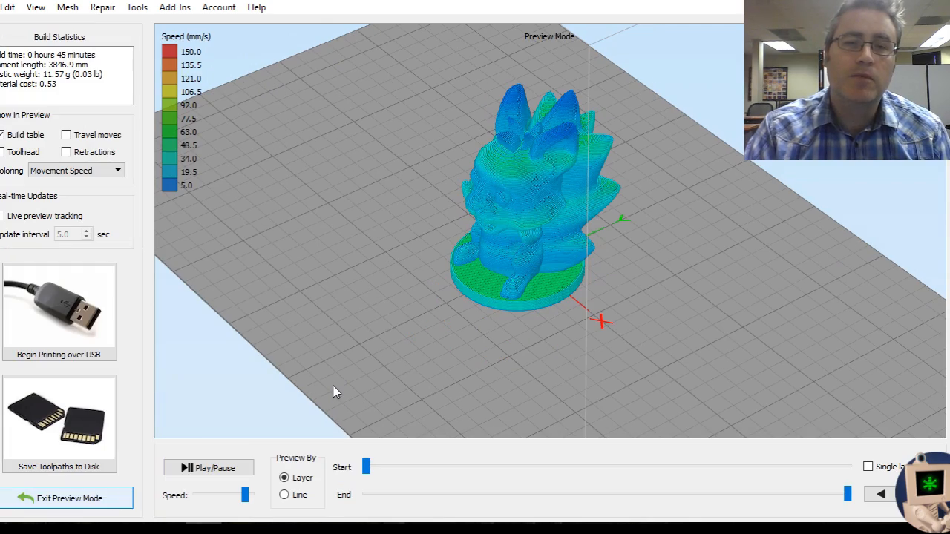
{"action": "mouse_move", "coordinate": [547, 288]}
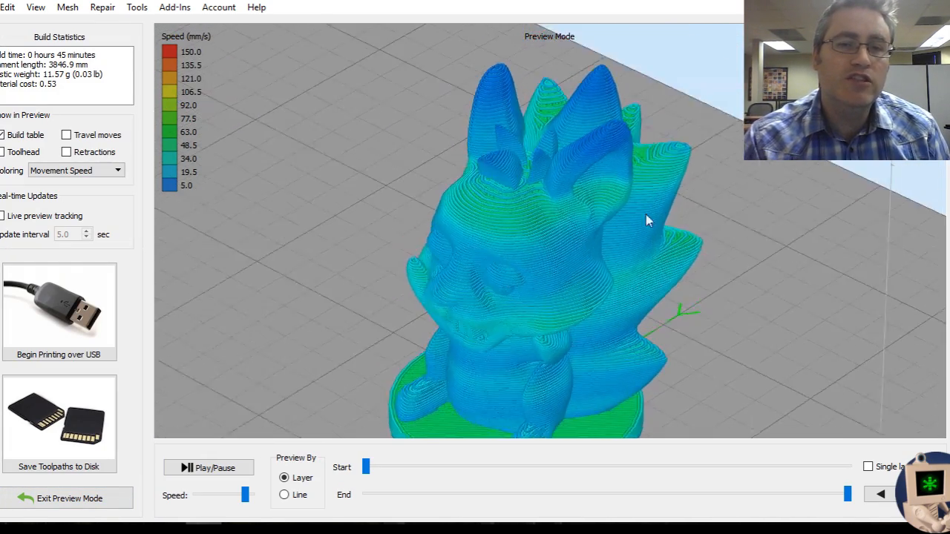
{"action": "left_click_drag", "start_coordinate": [646, 221], "coordinate": [531, 273]}
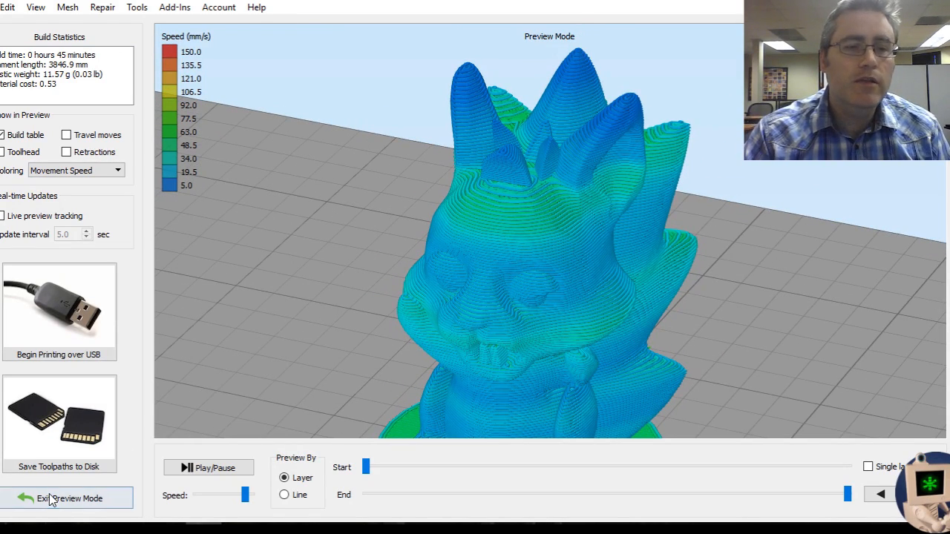
{"action": "left_click", "coordinate": [70, 499]}
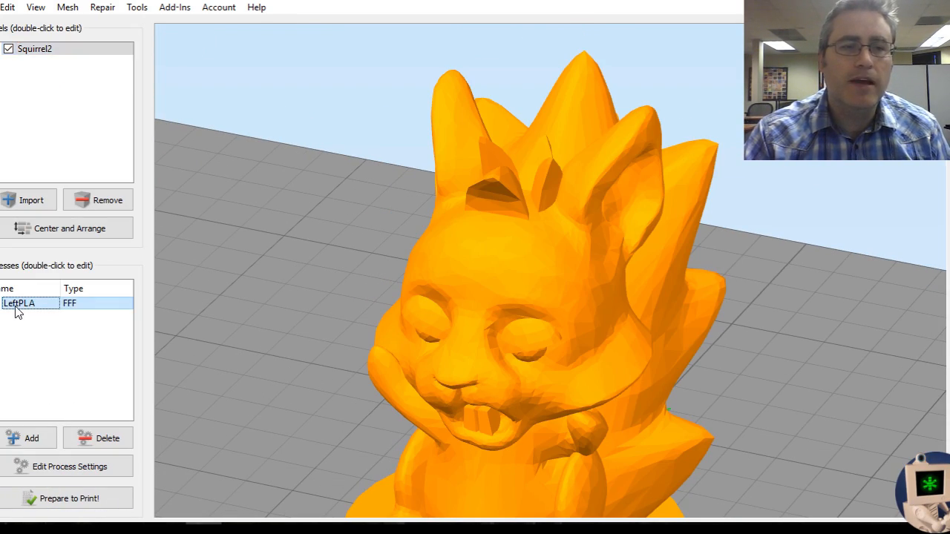
{"action": "double_click", "coordinate": [18, 303]}
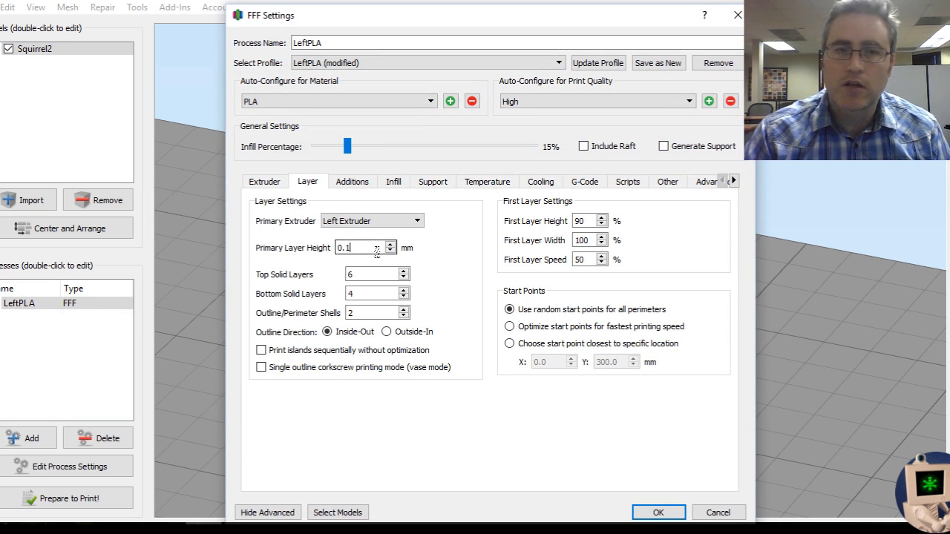
{"action": "left_click", "coordinate": [658, 512]}
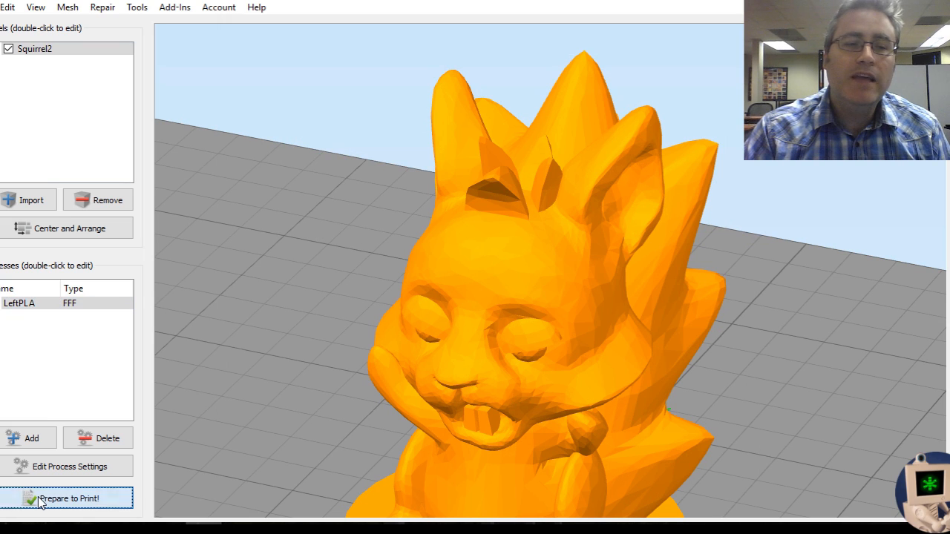